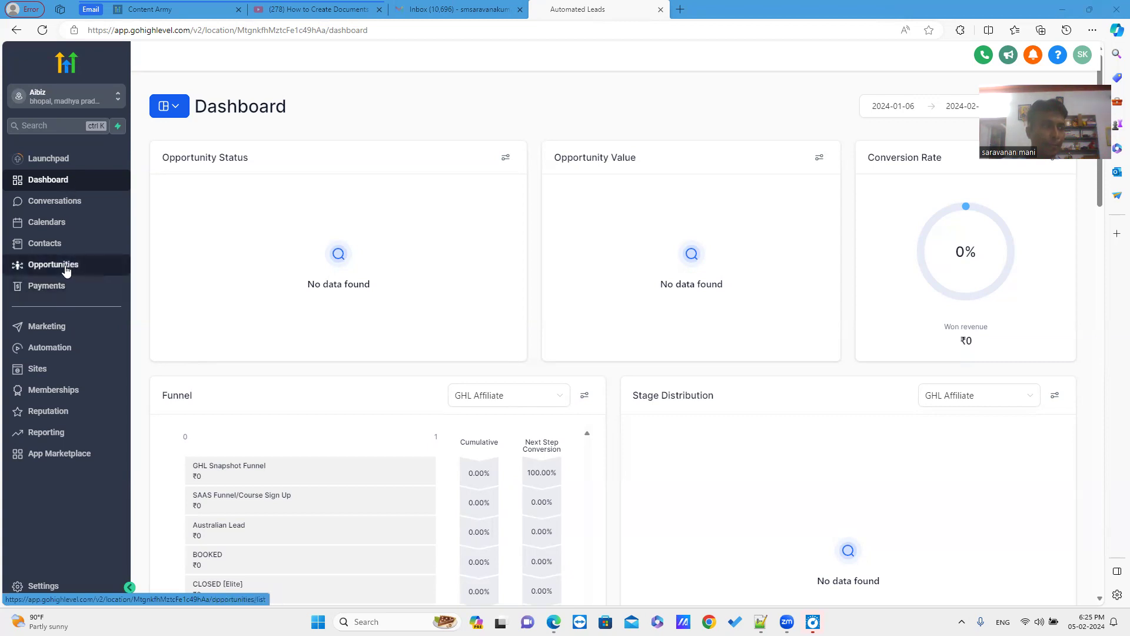
pyautogui.moveTo(46, 286)
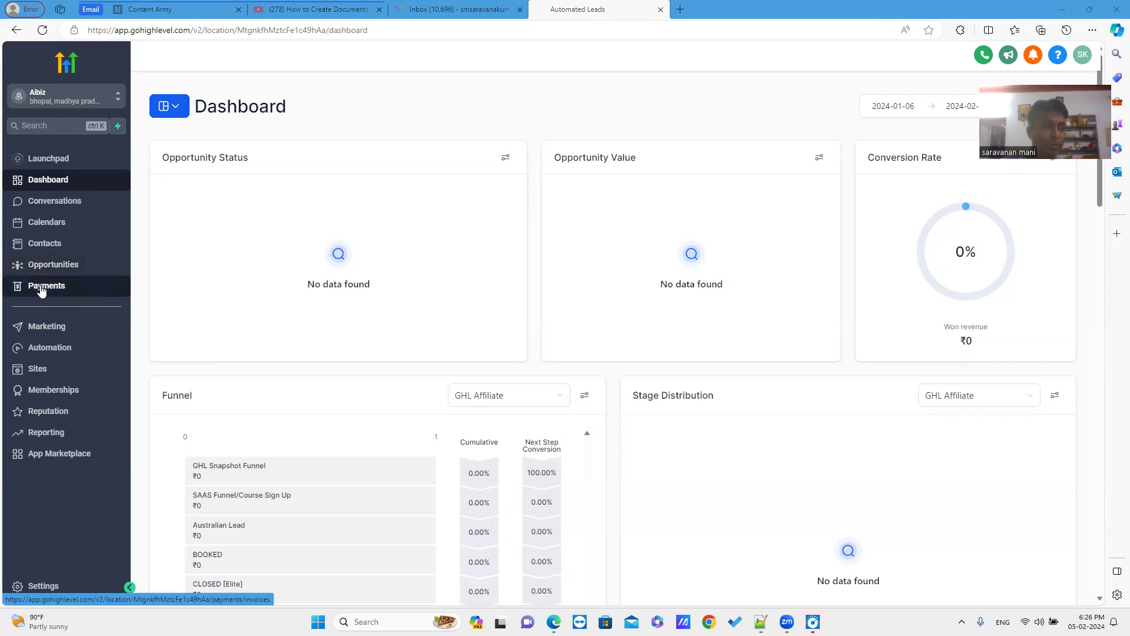
# - Open All Documents & Contracts under Payments, showing the draft document 'test'
pyautogui.click(45, 285)
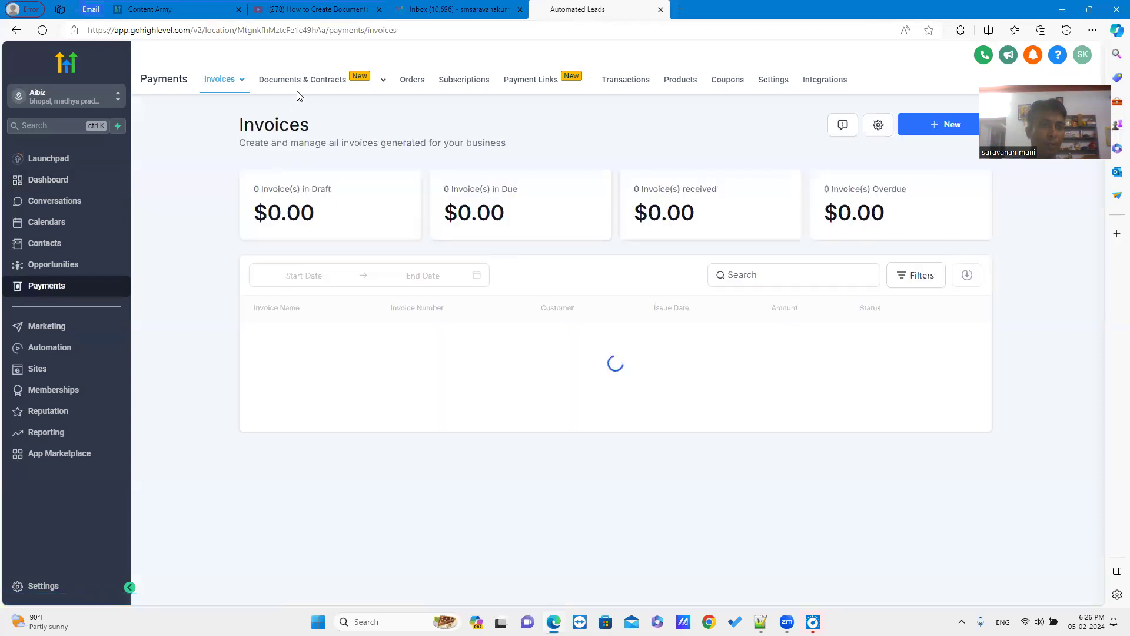
pyautogui.click(302, 81)
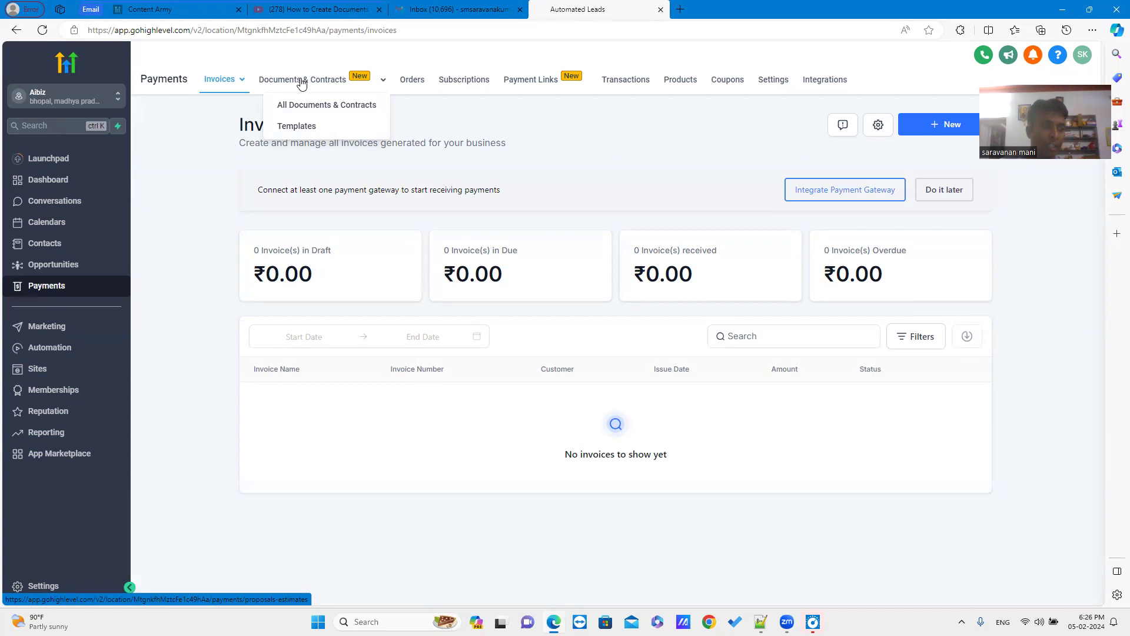
pyautogui.click(326, 105)
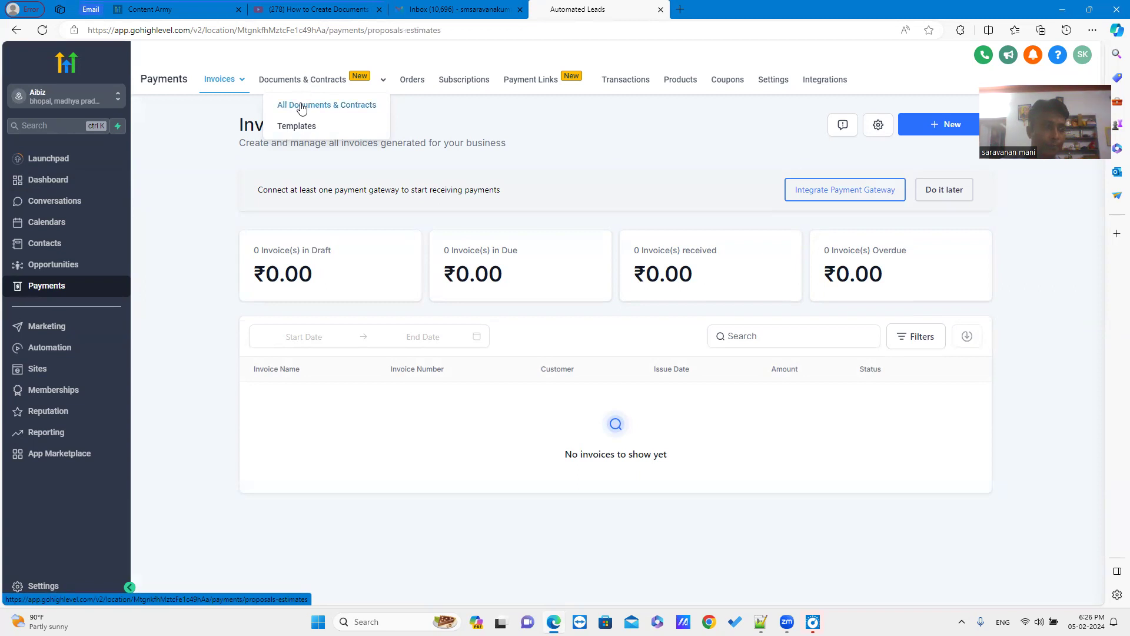
pyautogui.click(326, 105)
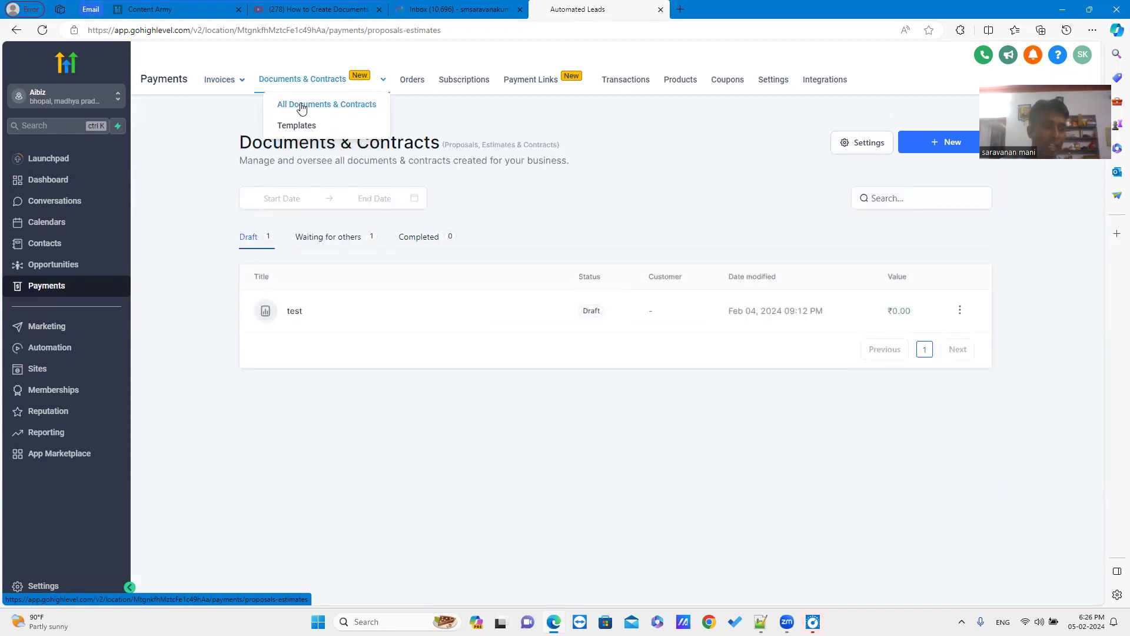
# - Switch to the Waiting for others list, where test2 is sent to Test2
pyautogui.click(327, 103)
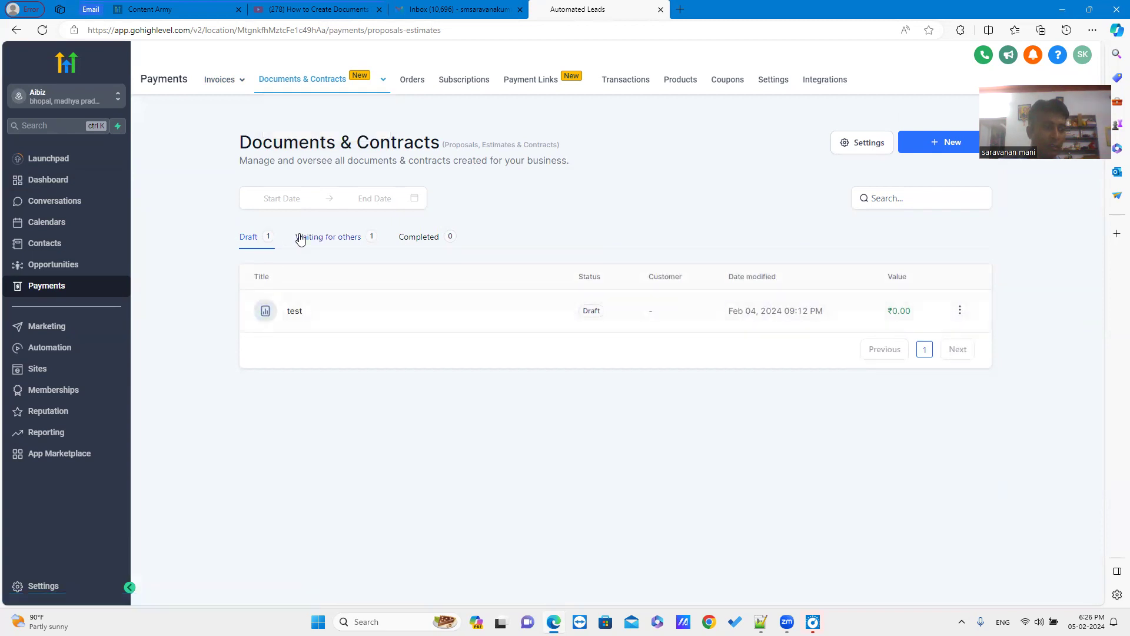
pyautogui.moveTo(440, 245)
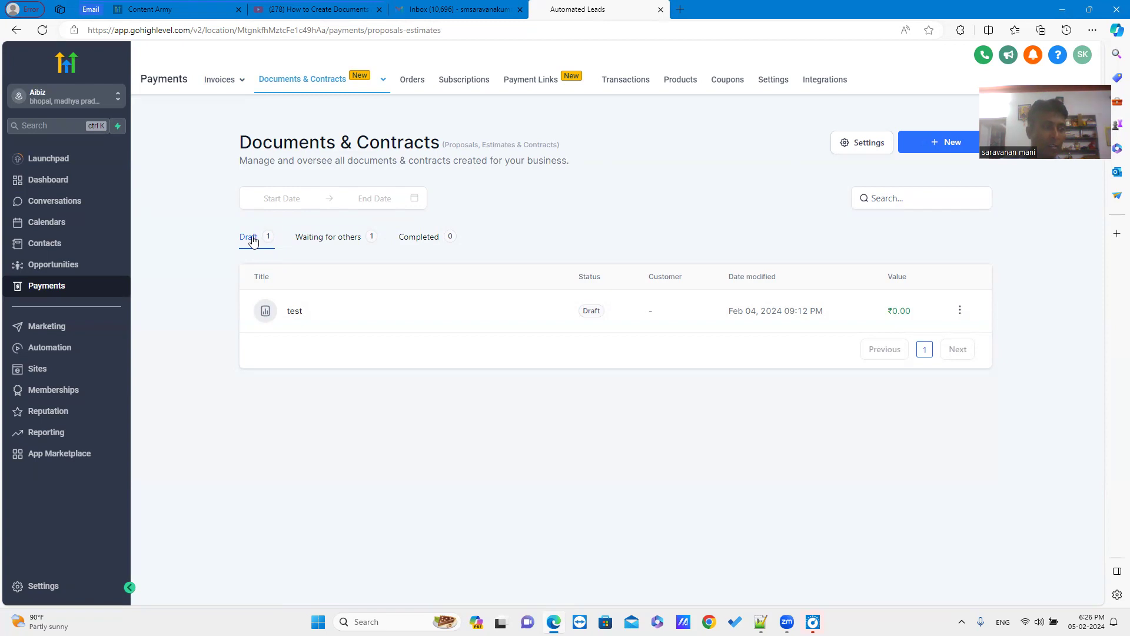
pyautogui.moveTo(293, 244)
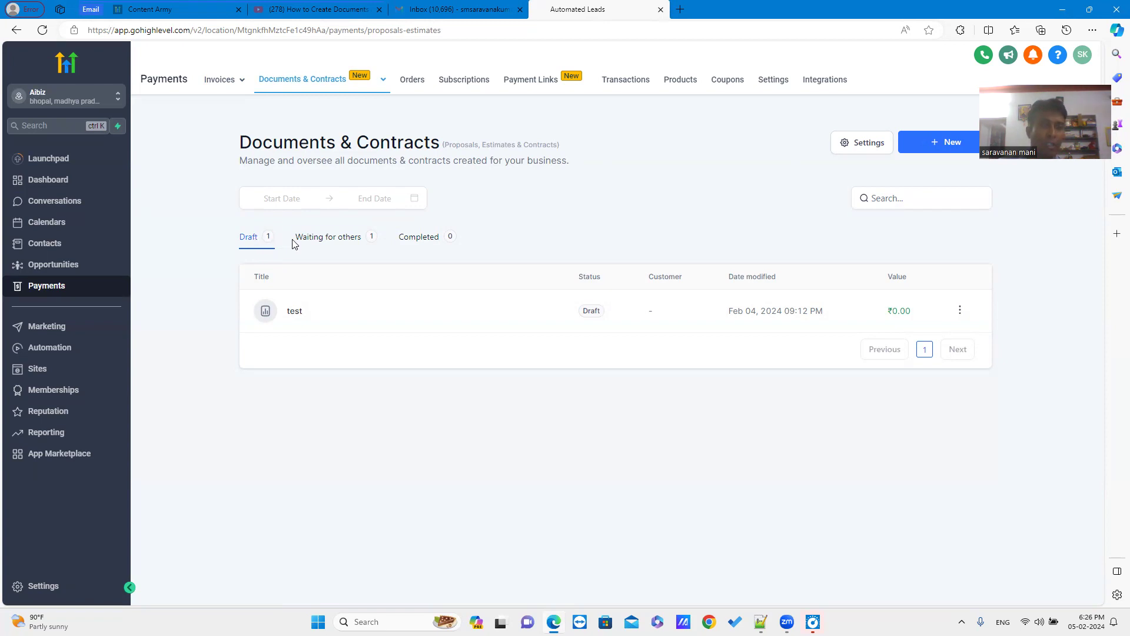
pyautogui.click(328, 236)
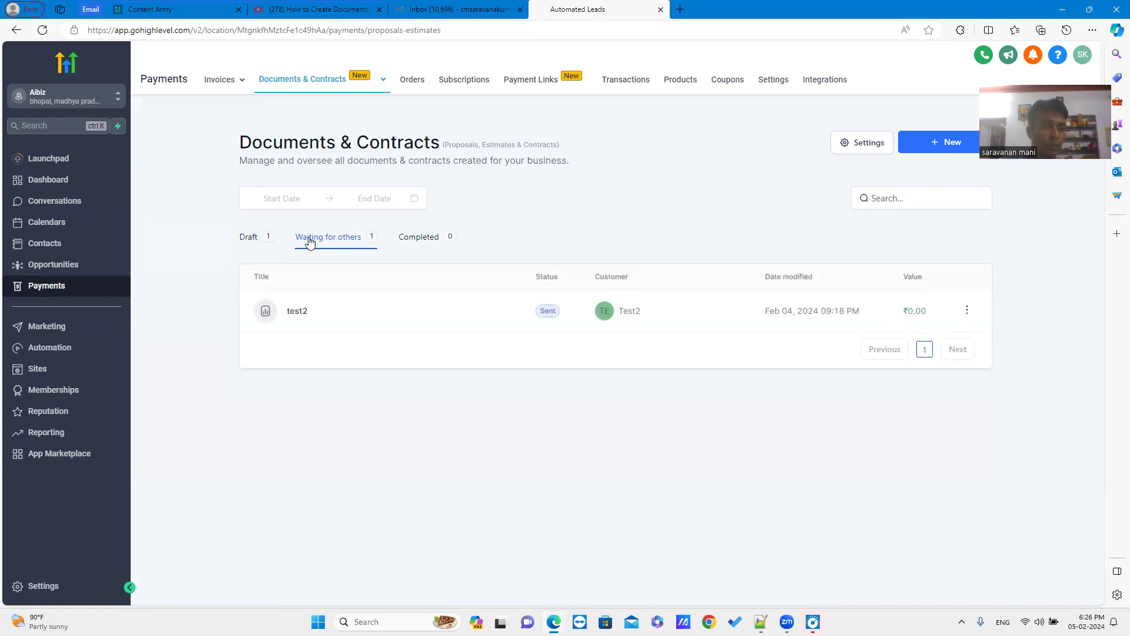
pyautogui.moveTo(419, 237)
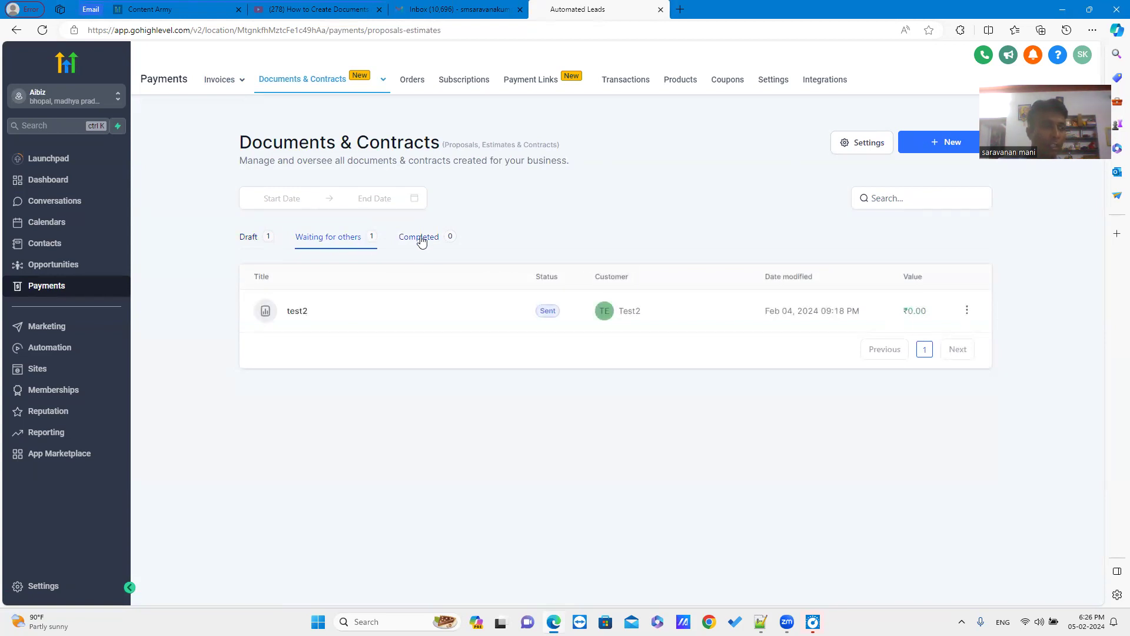
# - Confirm the Completed list is empty and bring up the + New document options
pyautogui.click(418, 237)
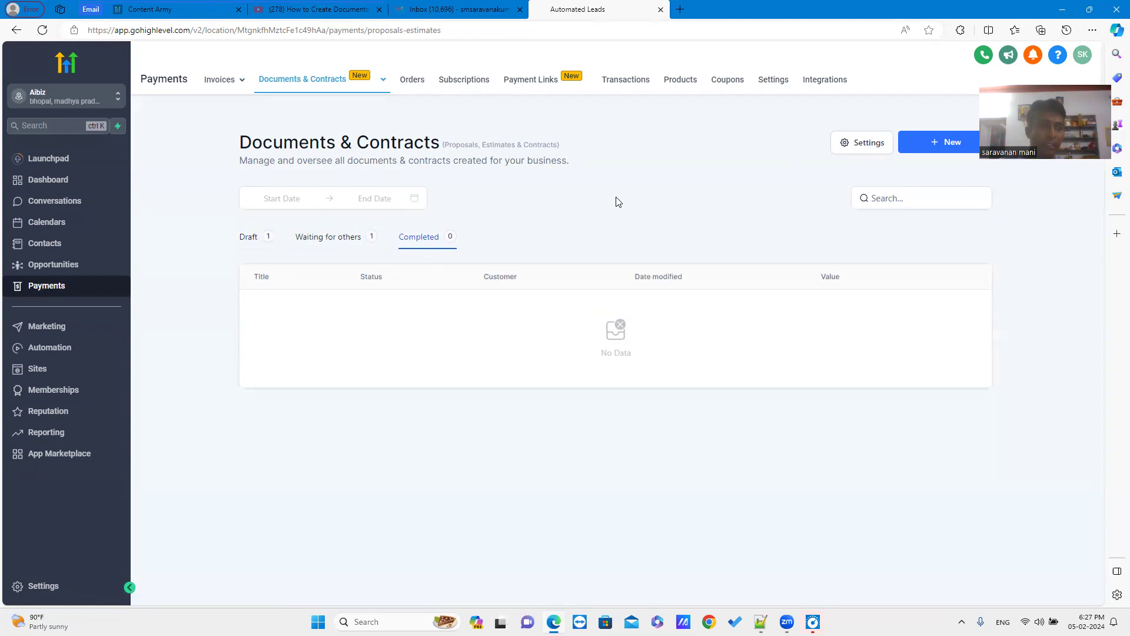
pyautogui.moveTo(584, 190)
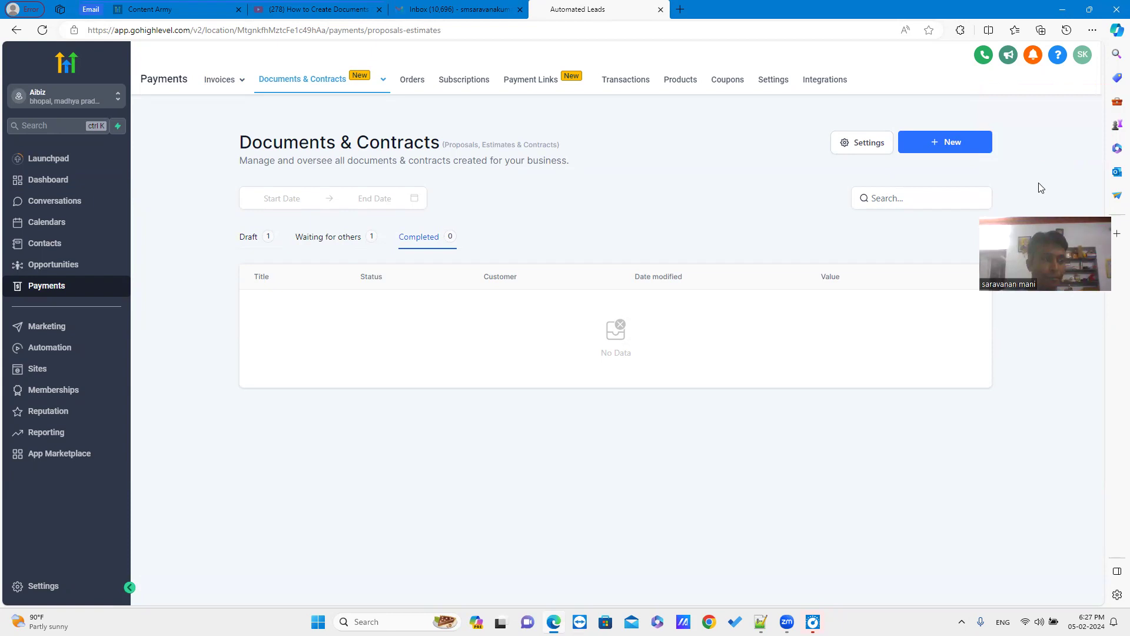
pyautogui.moveTo(649, 205)
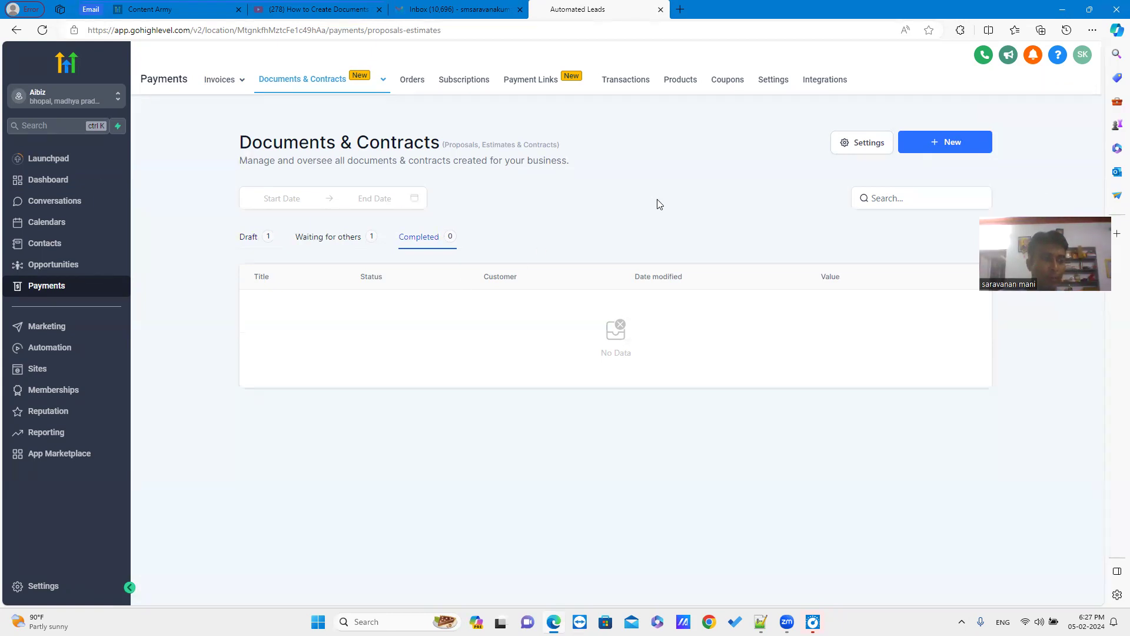
pyautogui.click(945, 142)
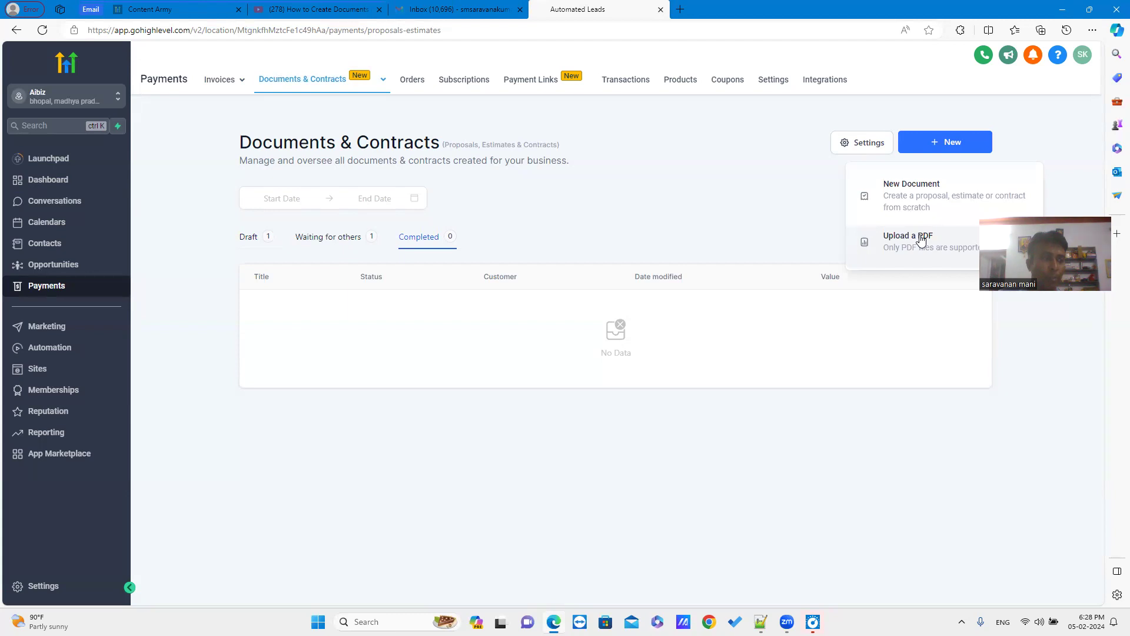
# - Upload template_for_coaching_contract.pdf as a new document and open it in the editor
pyautogui.click(908, 241)
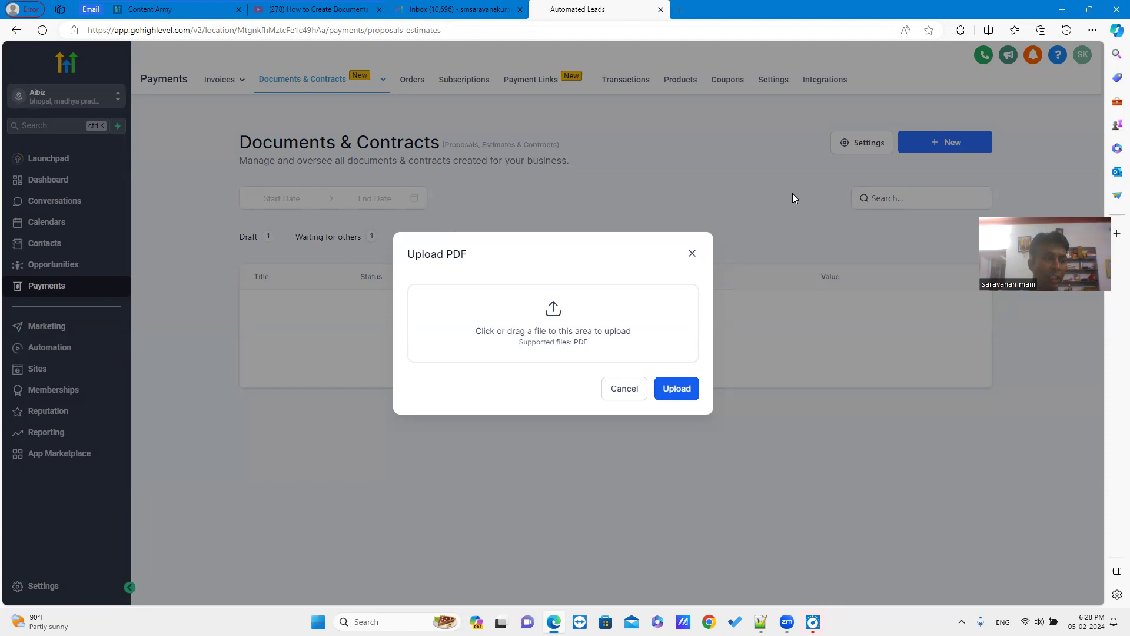
pyautogui.moveTo(778, 334)
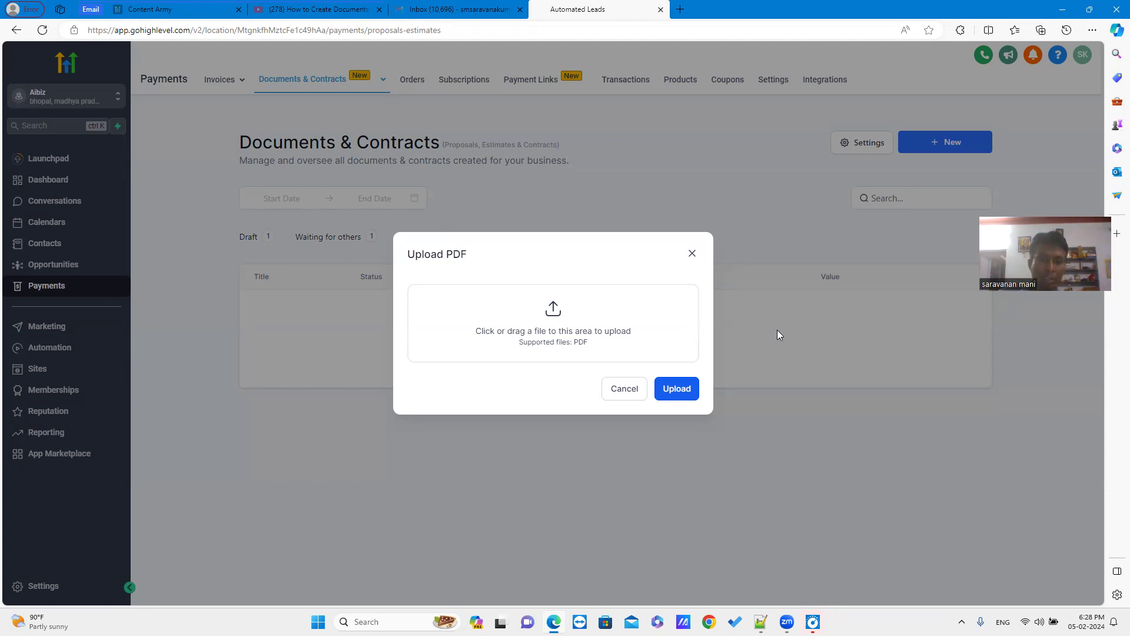
pyautogui.click(553, 322)
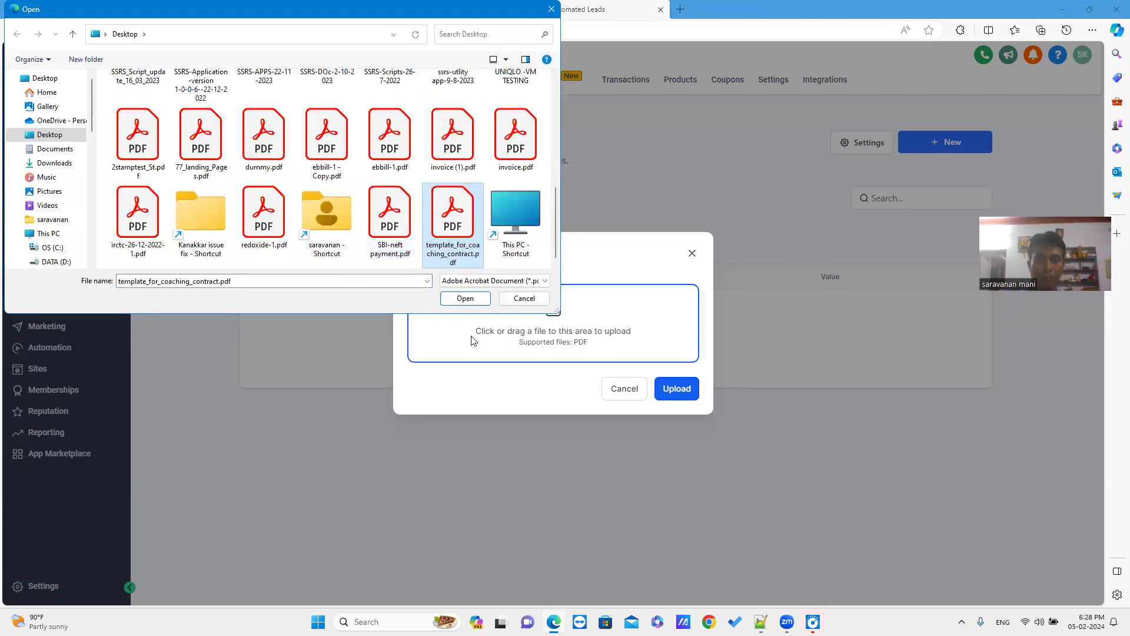
pyautogui.click(464, 298)
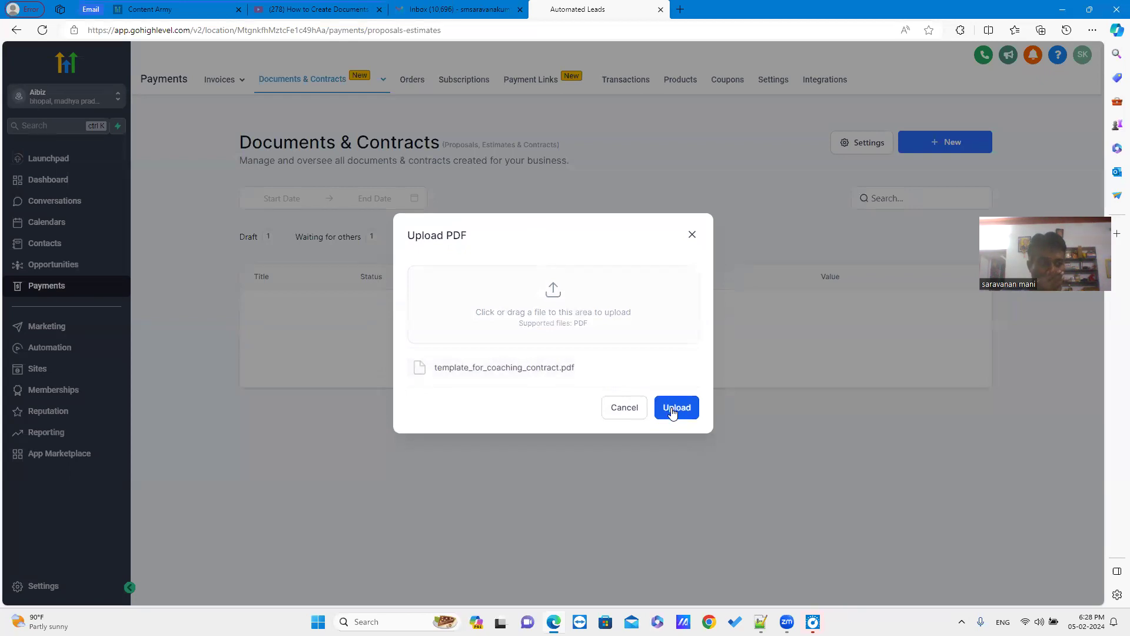
pyautogui.moveTo(694, 440)
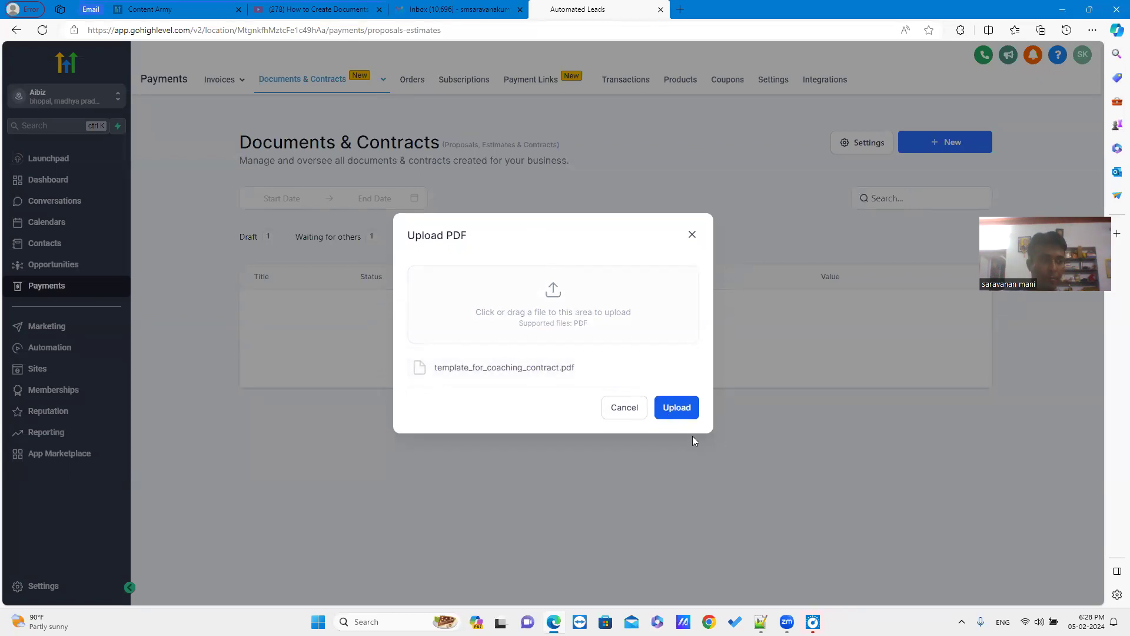
pyautogui.click(675, 407)
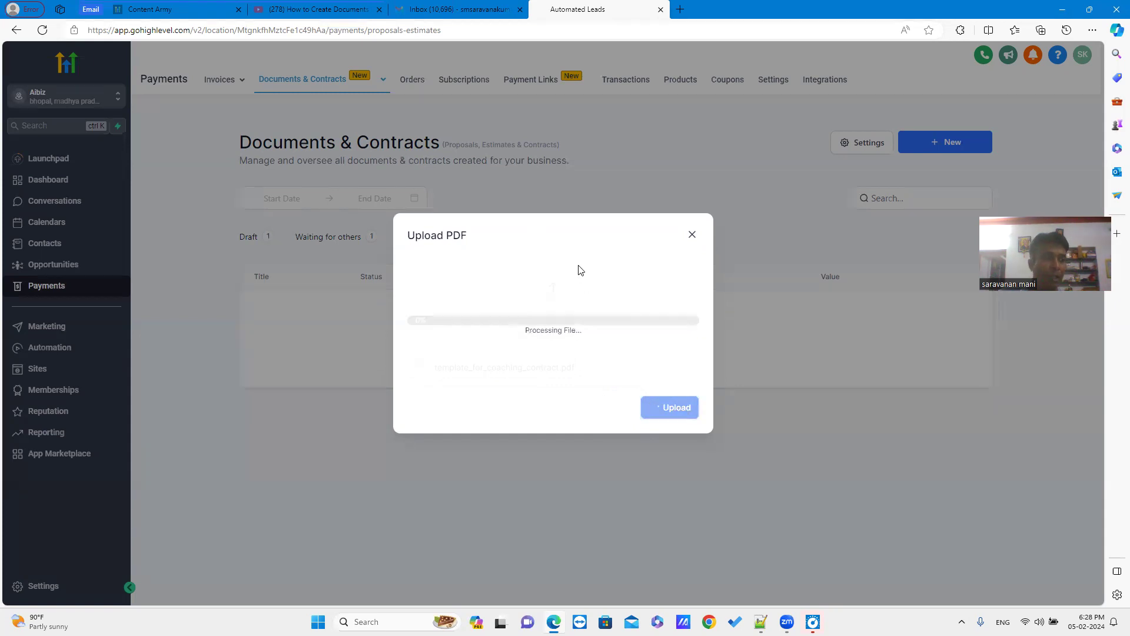
pyautogui.click(669, 407)
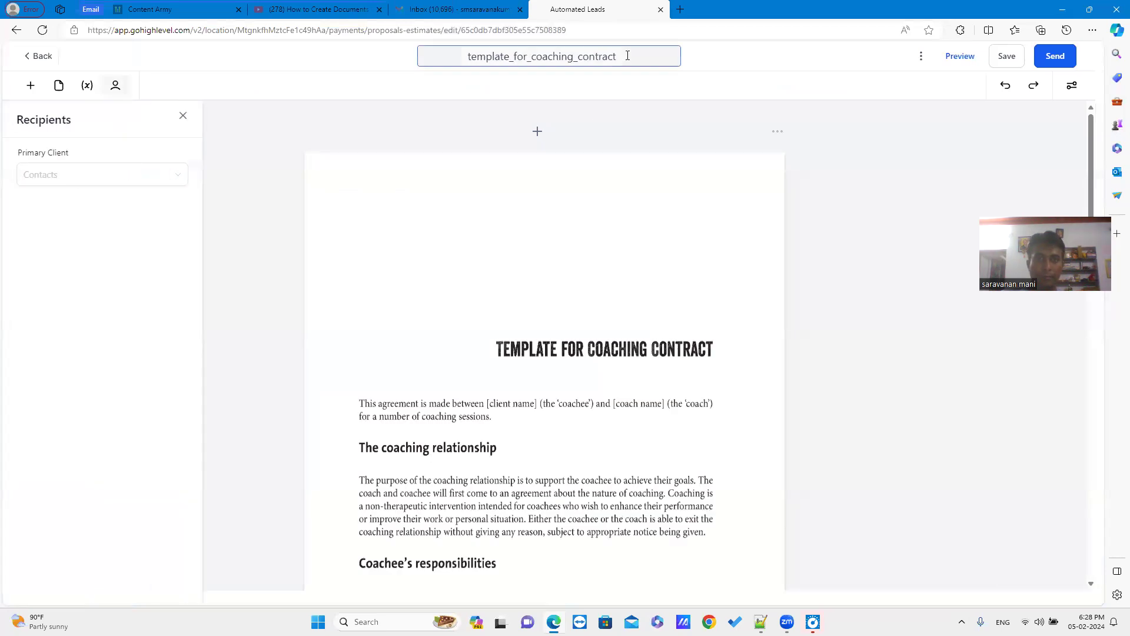
# - Retitle the document 'Coaching Contract' and close the Recipients panel
pyautogui.click(549, 56)
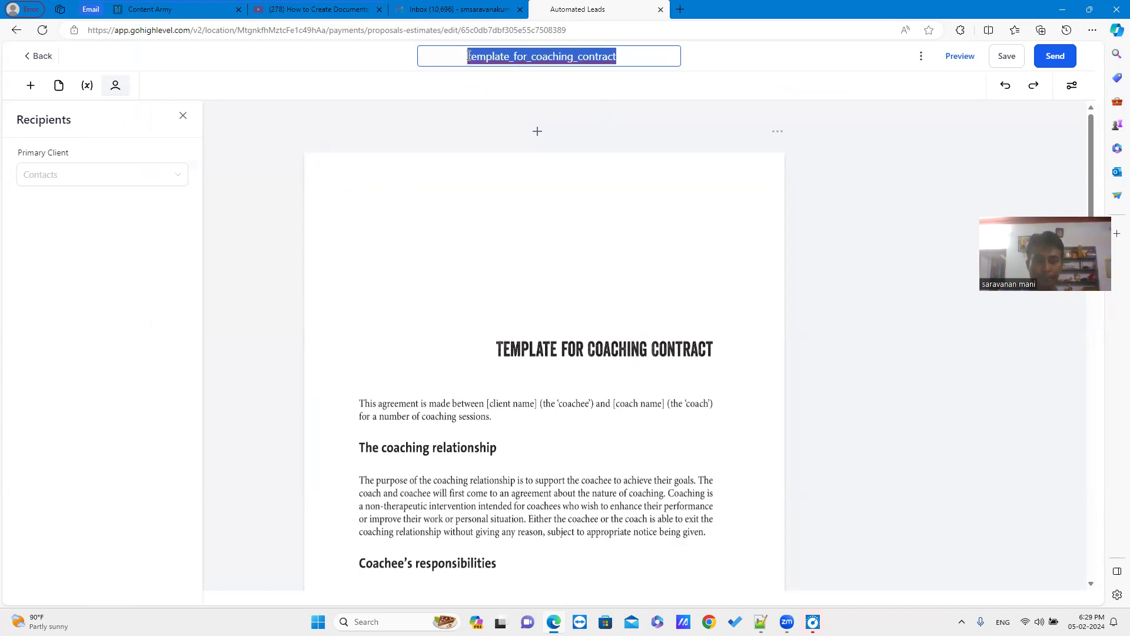
pyautogui.write('Coaching C')
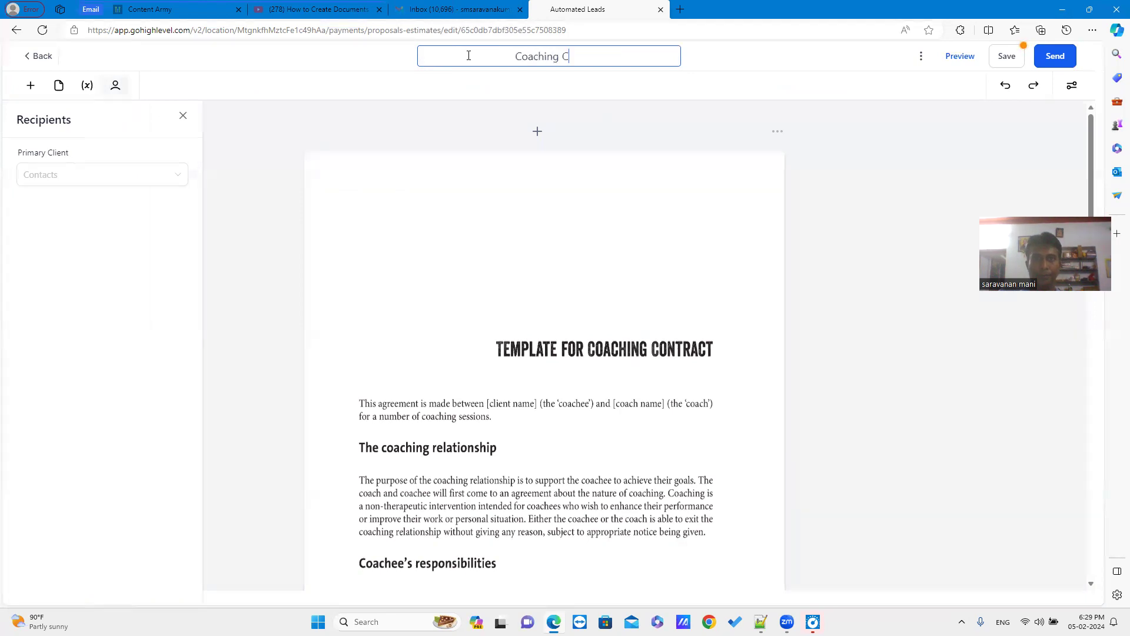
pyautogui.write('ontrac')
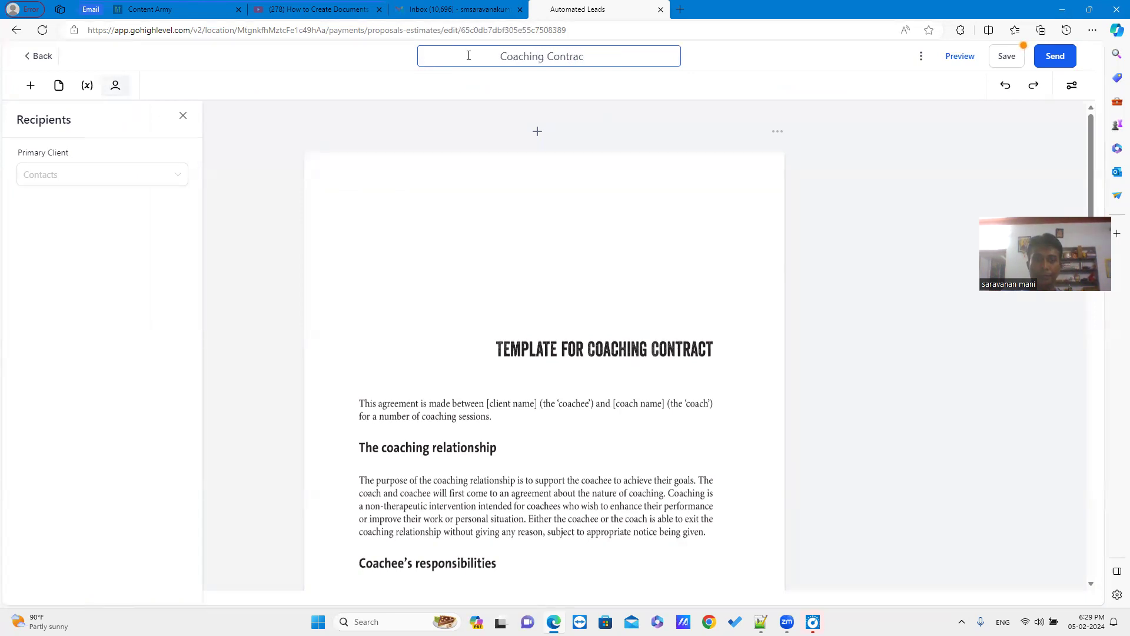
pyautogui.write('t')
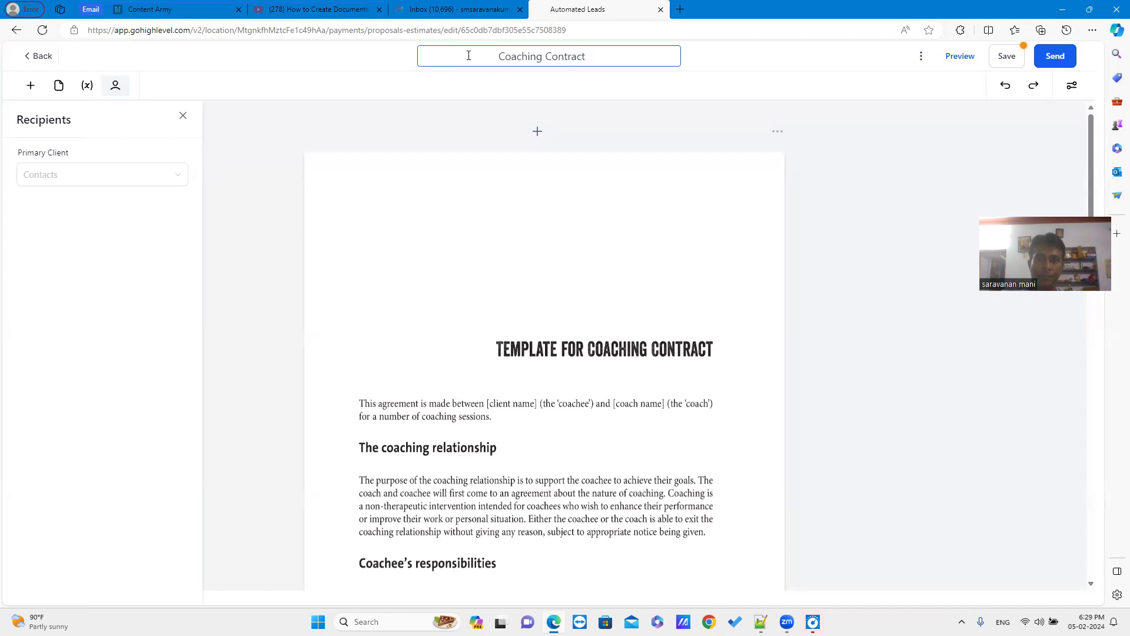
pyautogui.click(183, 115)
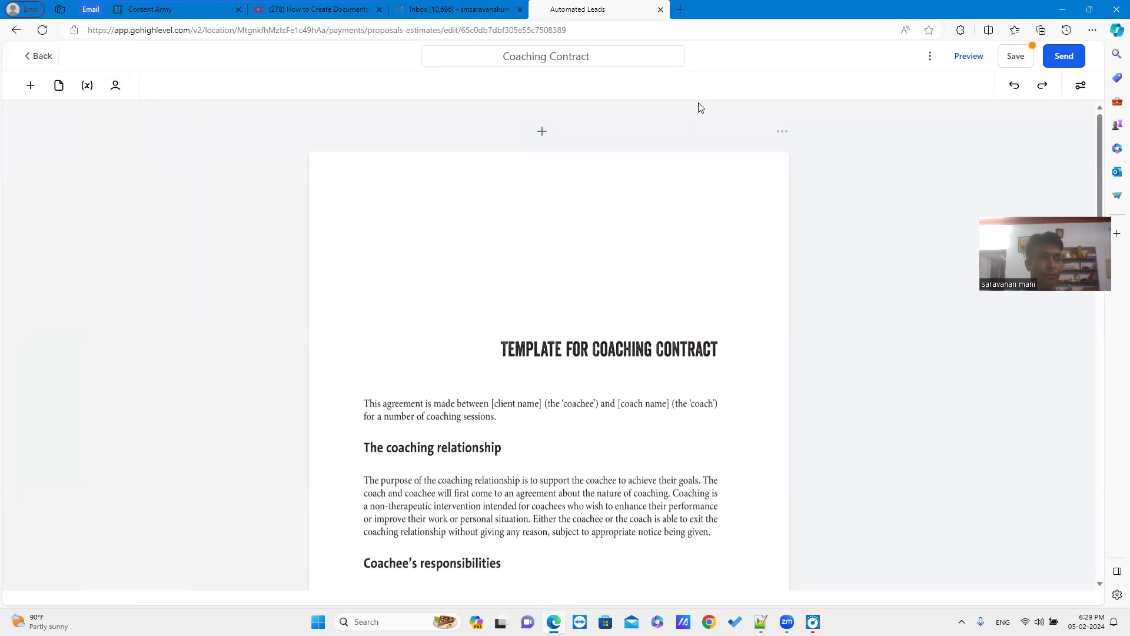
pyautogui.moveTo(30, 85)
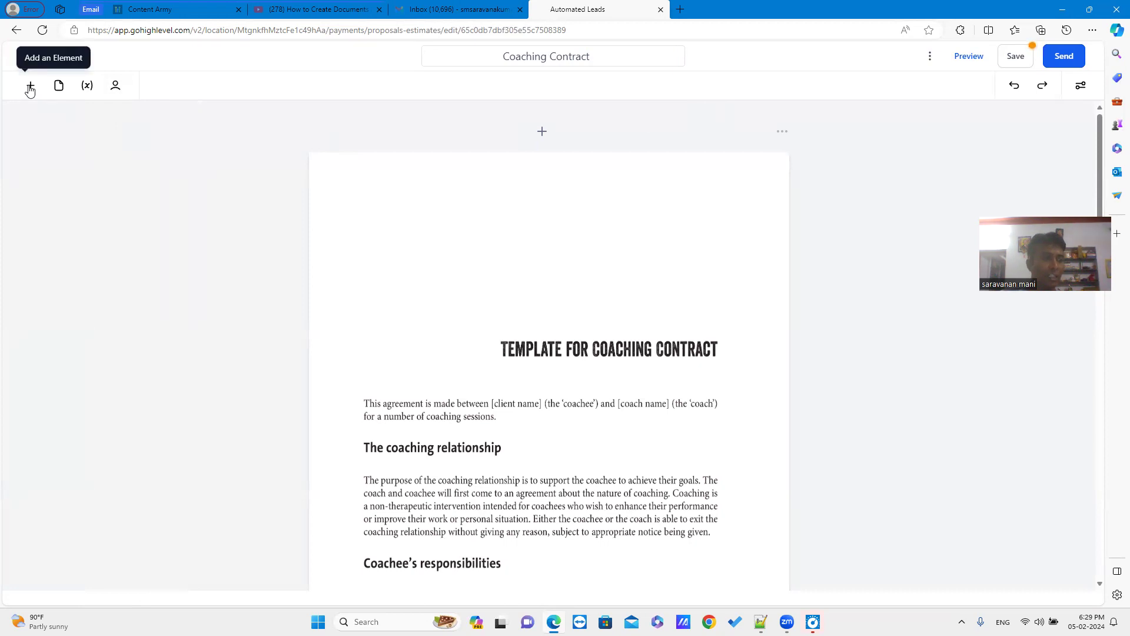
# - Place a signature field on the Coachee signature line
pyautogui.click(29, 85)
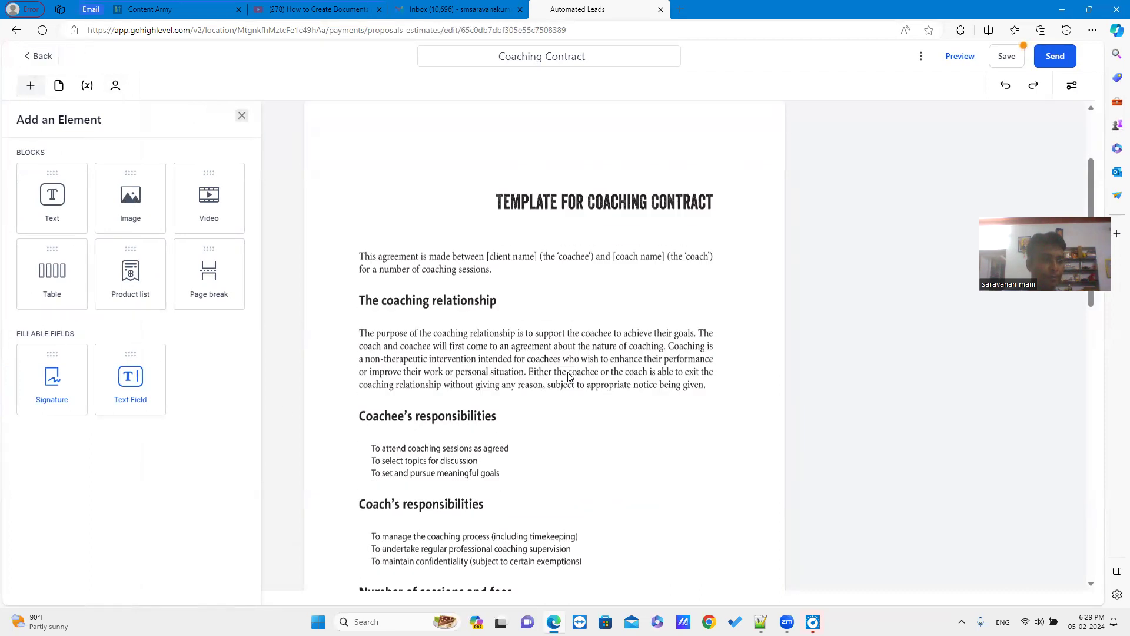
pyautogui.scroll(-3)
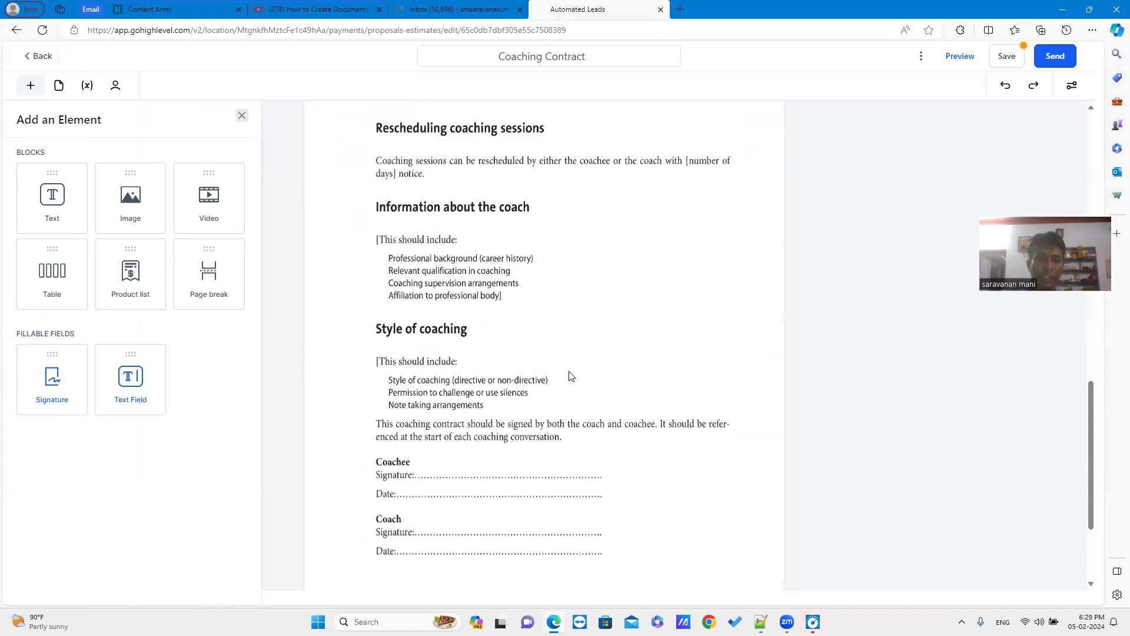
pyautogui.scroll(-3)
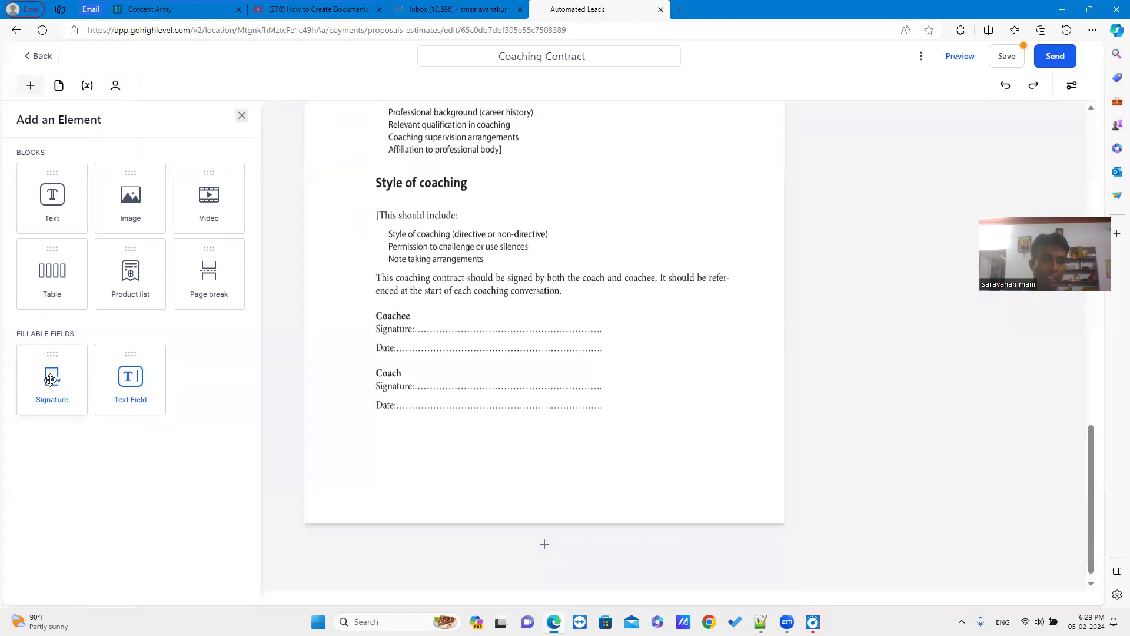
pyautogui.moveTo(51, 378); pyautogui.dragTo(465, 328)
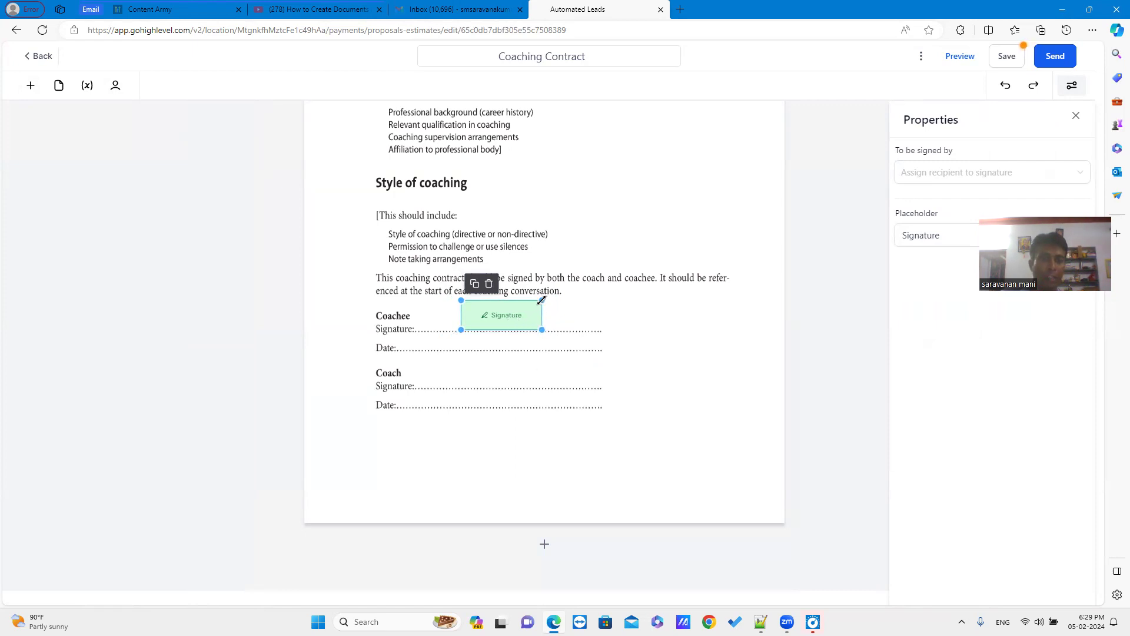
pyautogui.moveTo(535, 310)
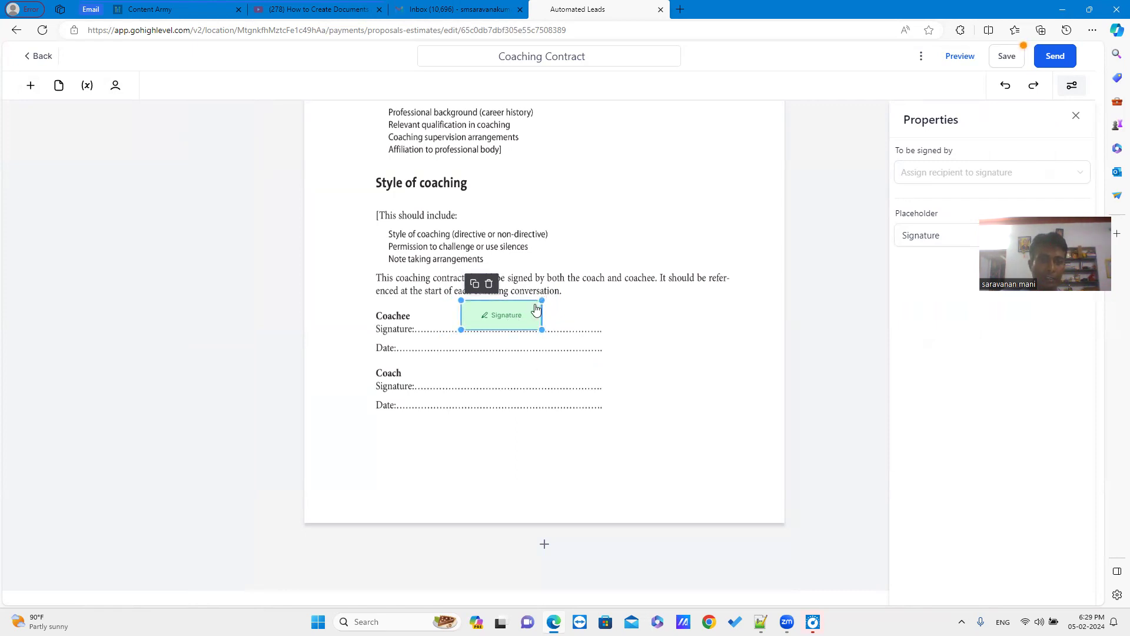
pyautogui.moveTo(30, 85)
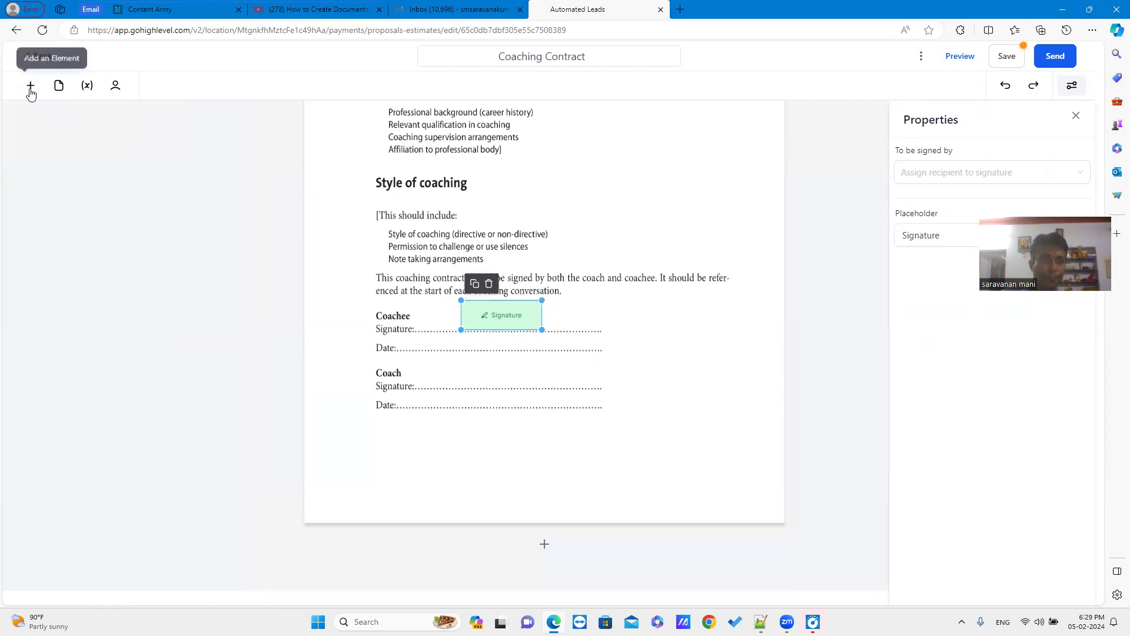
# - Add a second signature field aligned with the Coach signature line
pyautogui.click(30, 85)
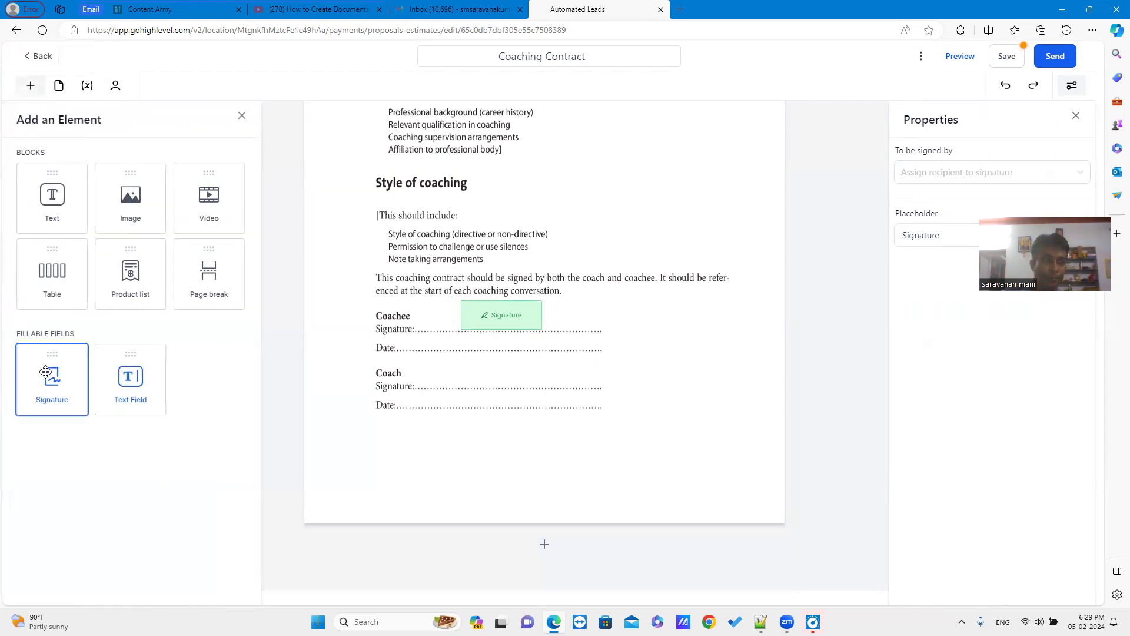
pyautogui.moveTo(51, 372); pyautogui.dragTo(518, 370)
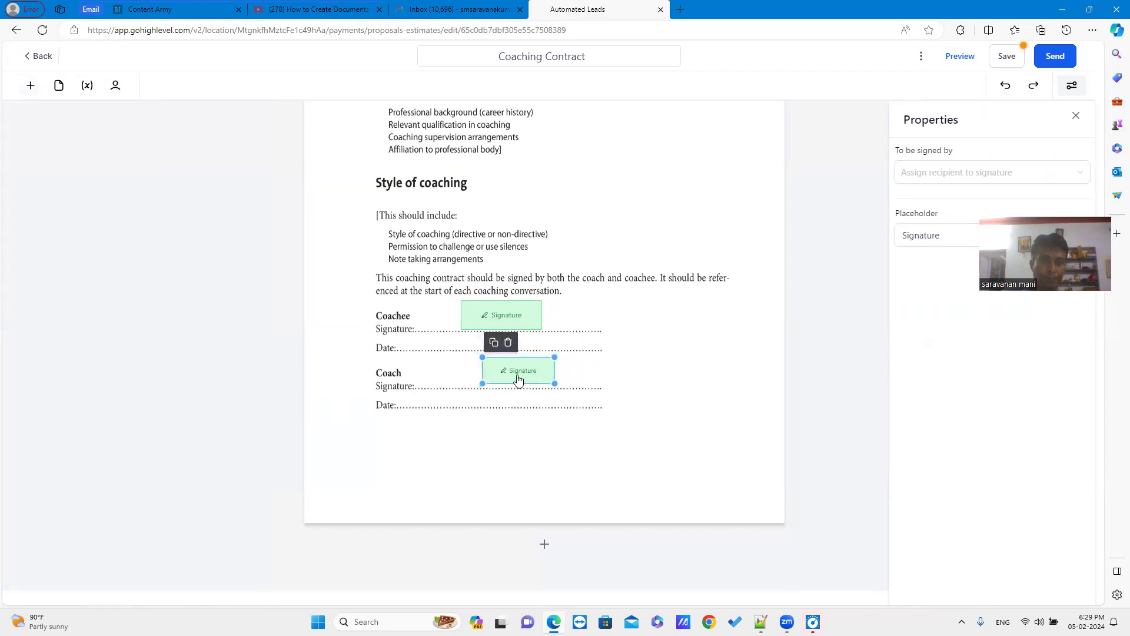
pyautogui.moveTo(520, 370); pyautogui.dragTo(494, 373)
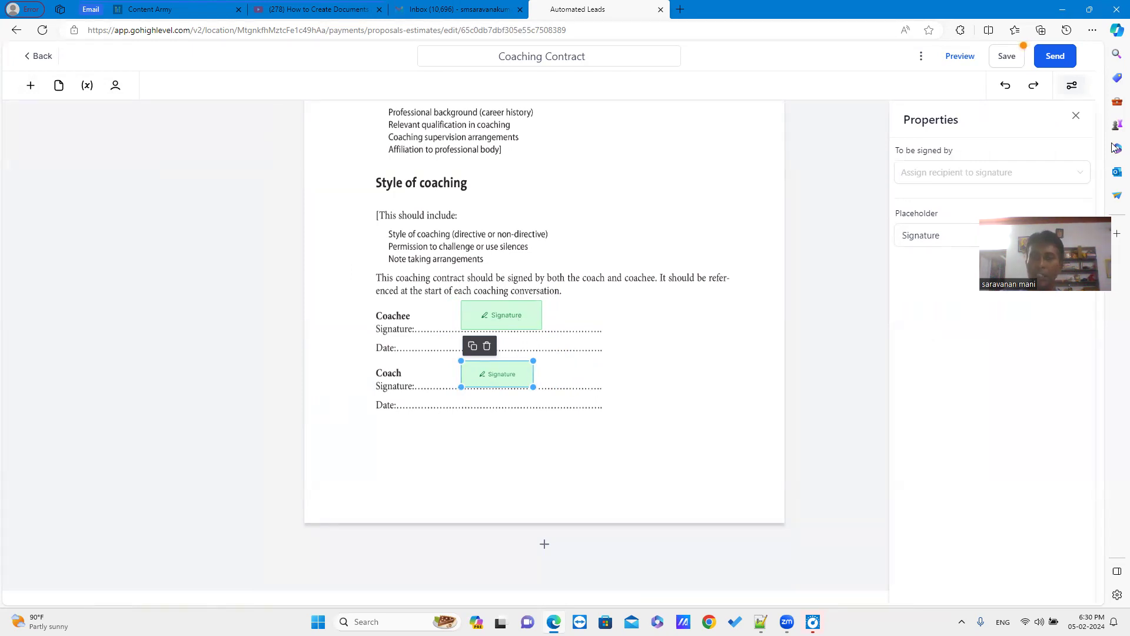
pyautogui.click(992, 171)
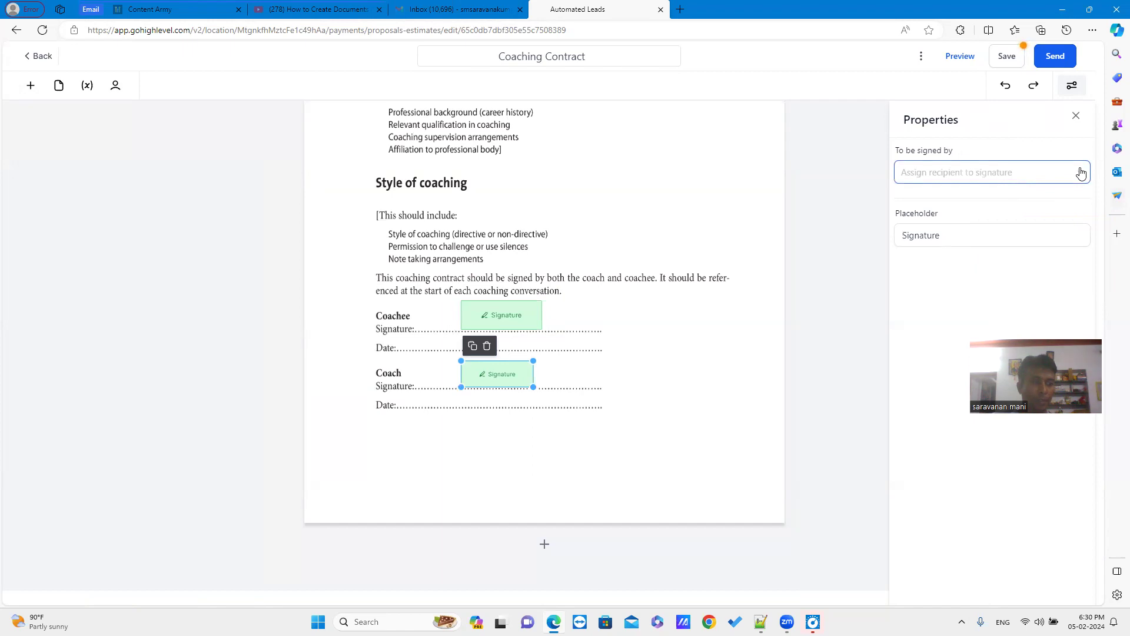
pyautogui.click(992, 171)
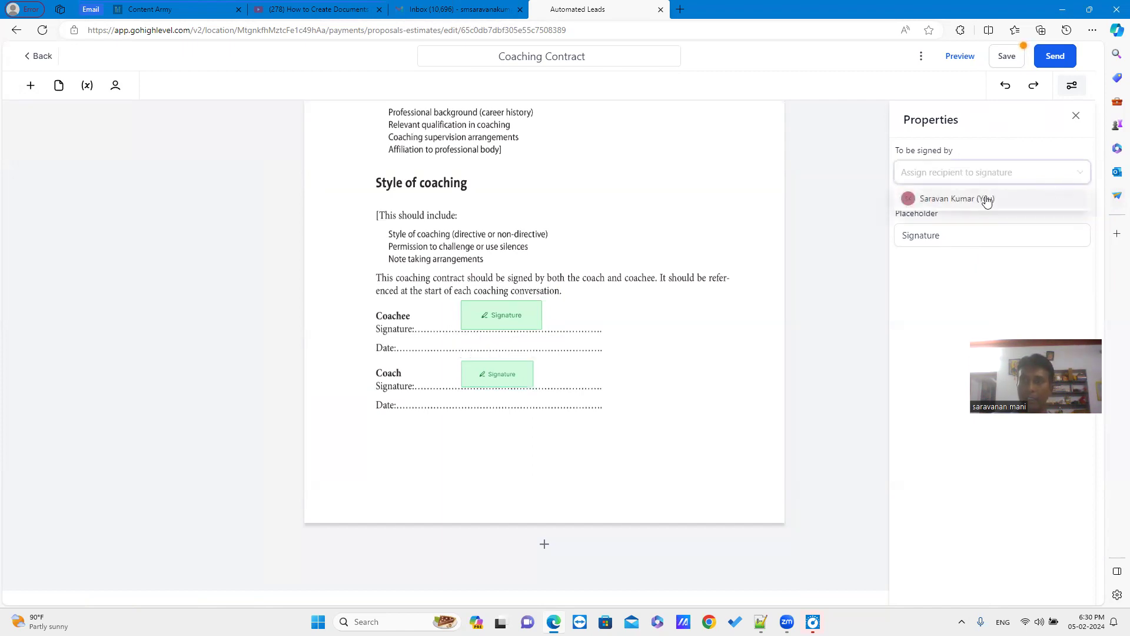
pyautogui.click(957, 198)
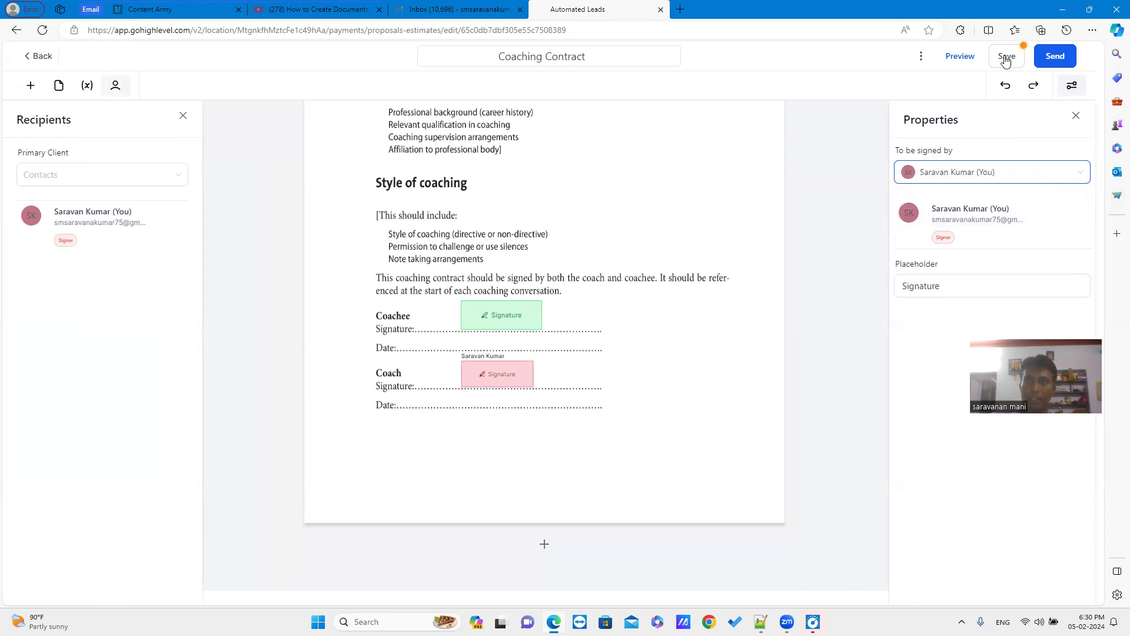
pyautogui.click(1007, 56)
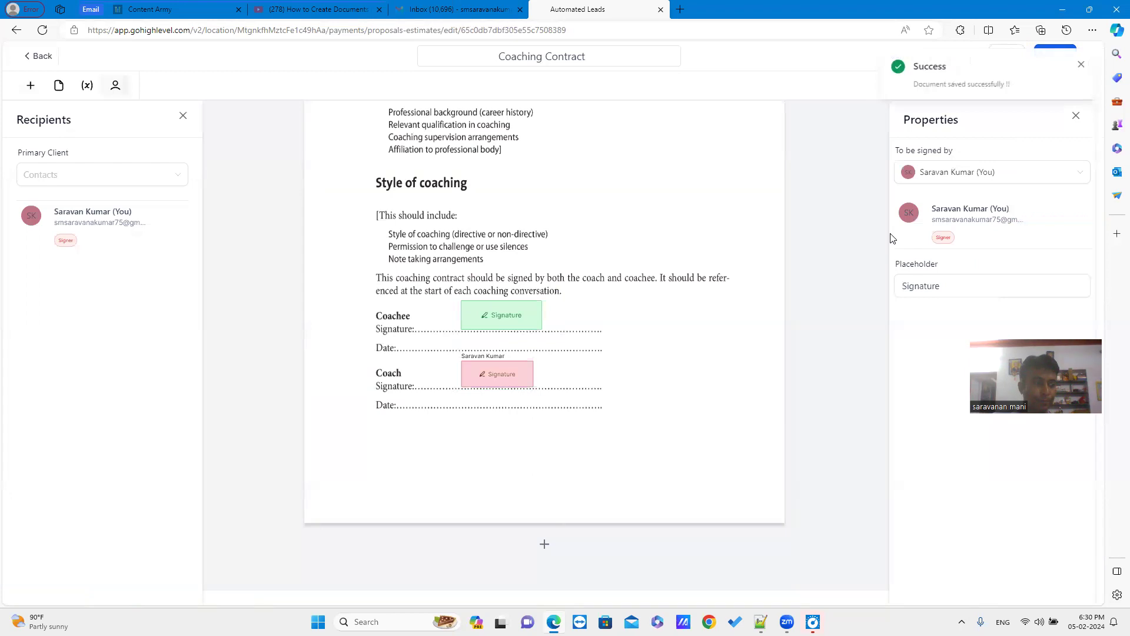
pyautogui.moveTo(713, 375)
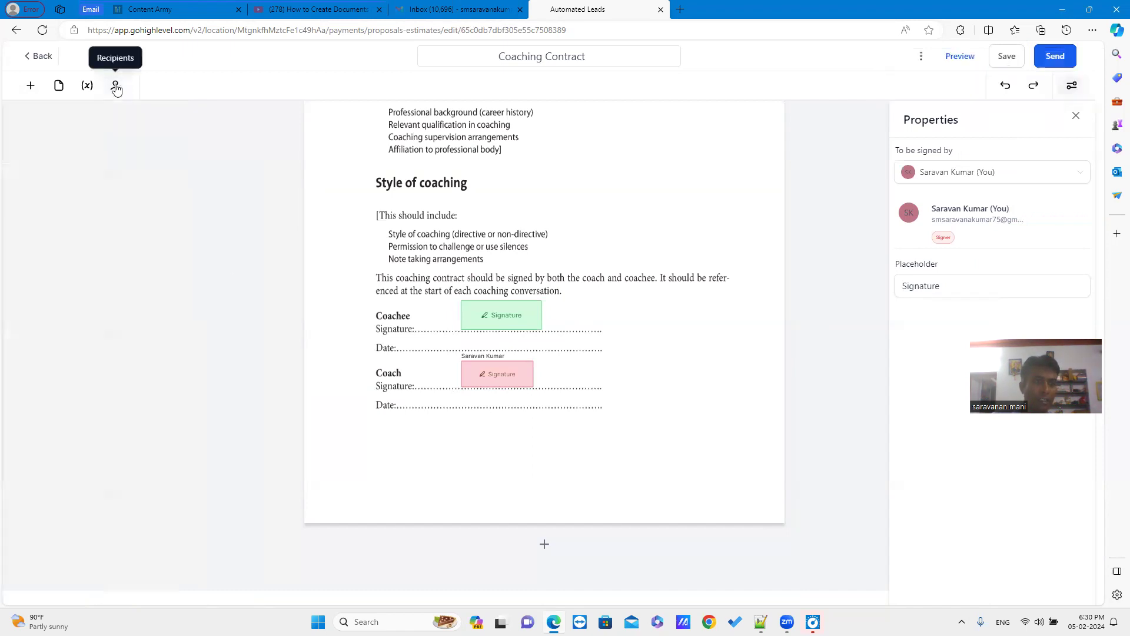
# - Set Test2 as the contract's primary client and signer, then save
pyautogui.click(115, 84)
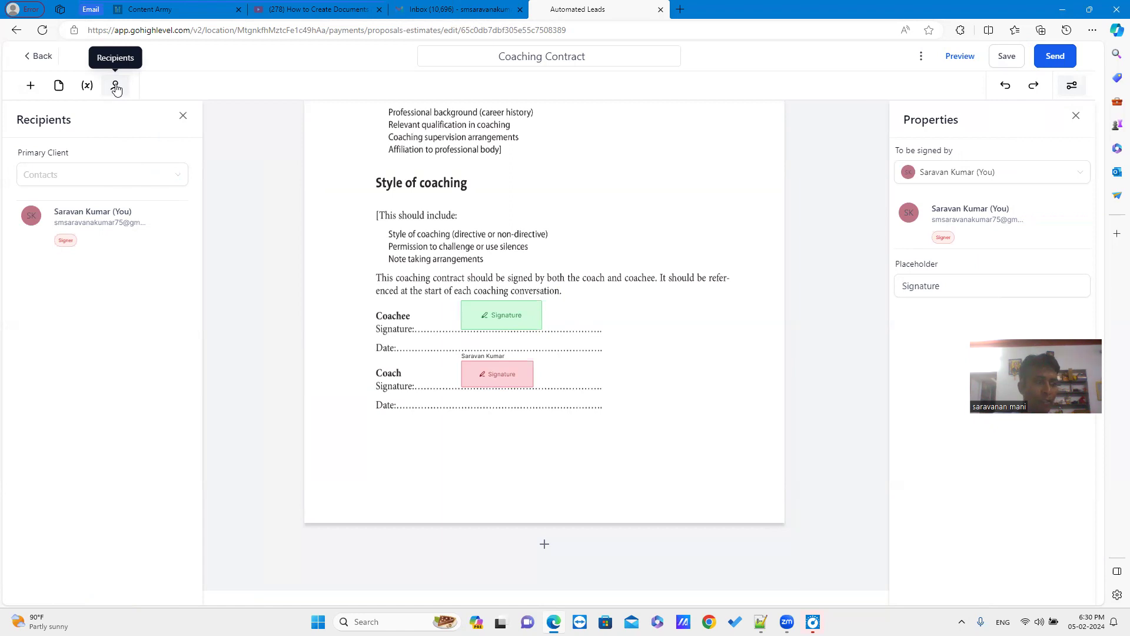
pyautogui.click(101, 174)
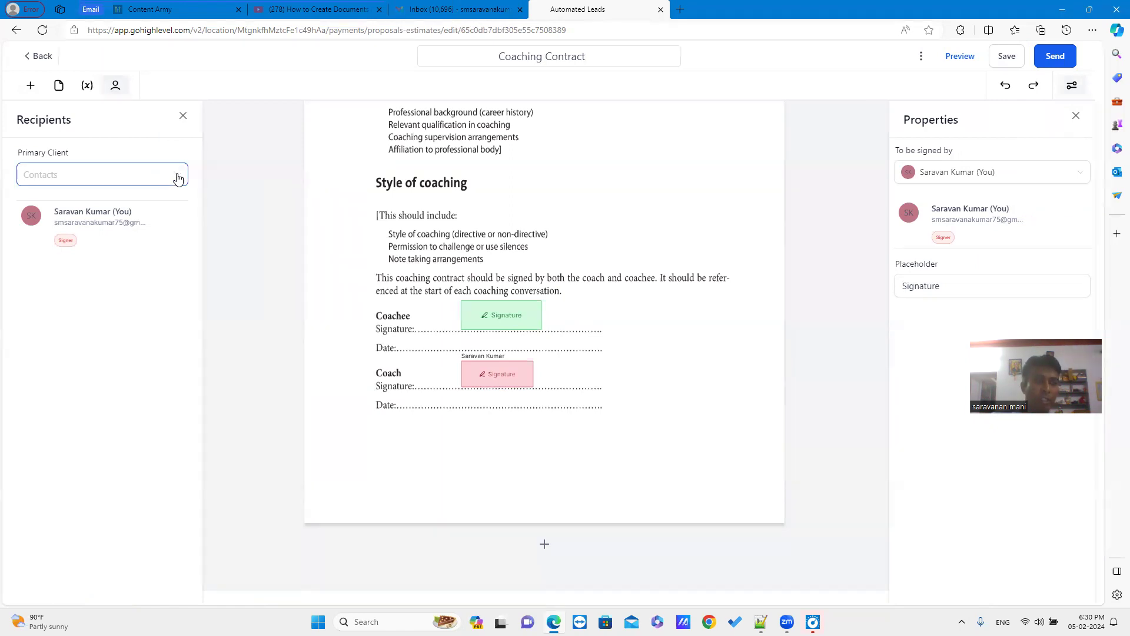
pyautogui.click(100, 175)
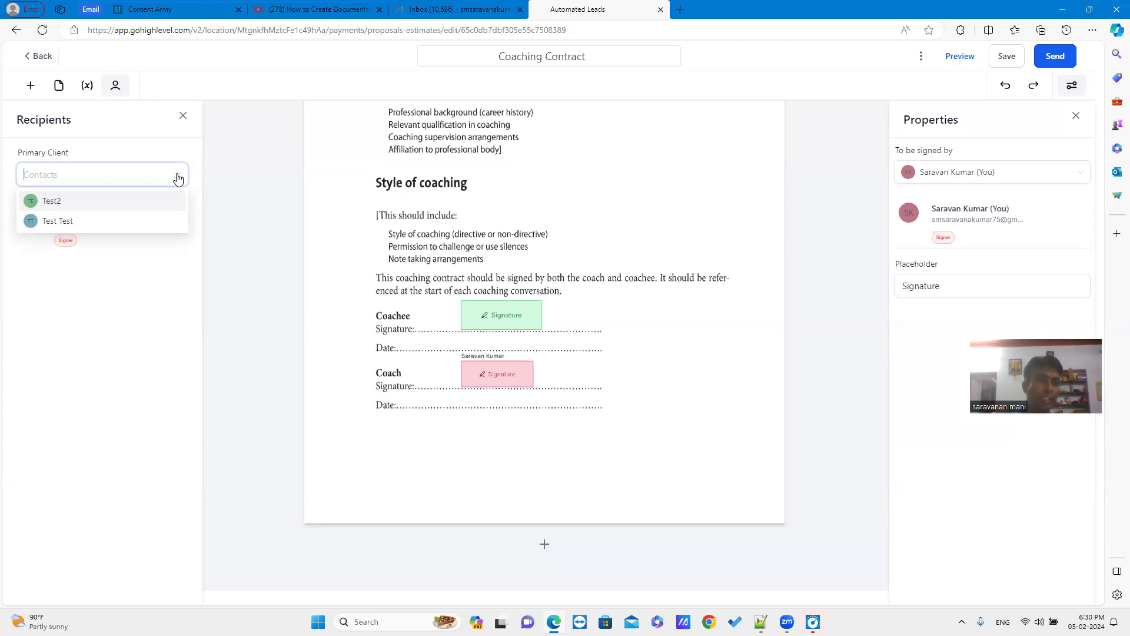
pyautogui.moveTo(152, 206)
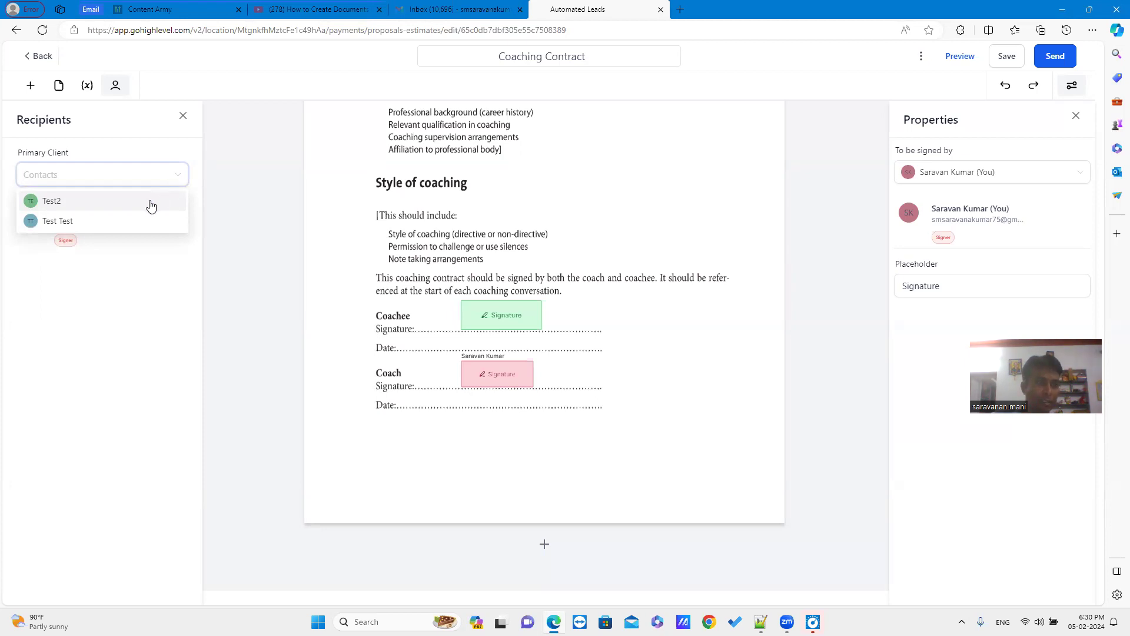
pyautogui.moveTo(150, 207)
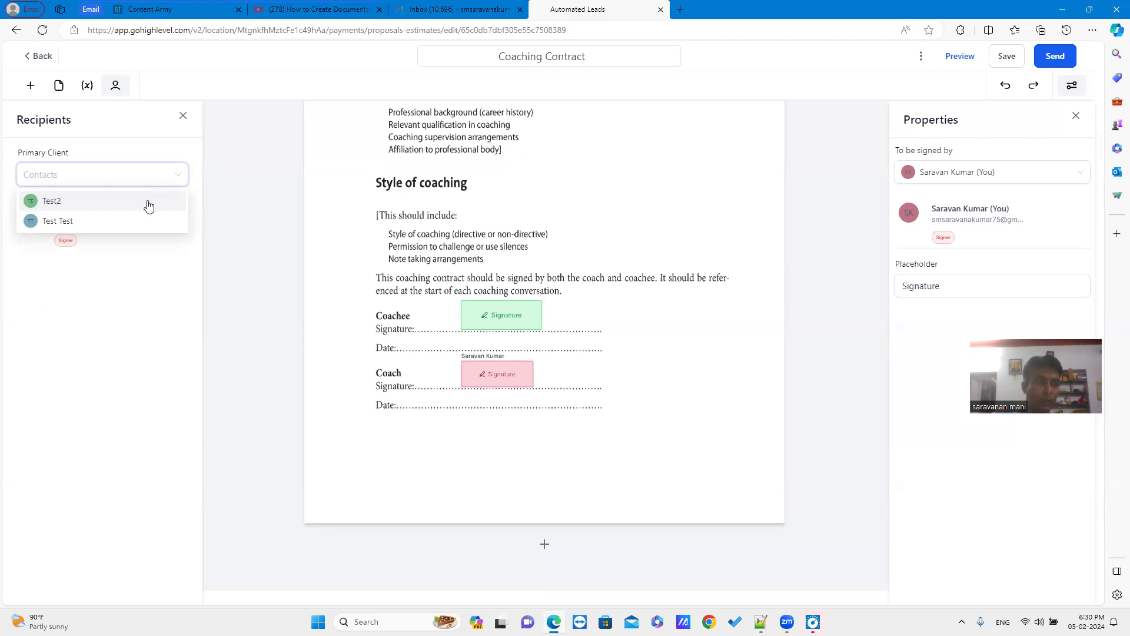
pyautogui.click(52, 201)
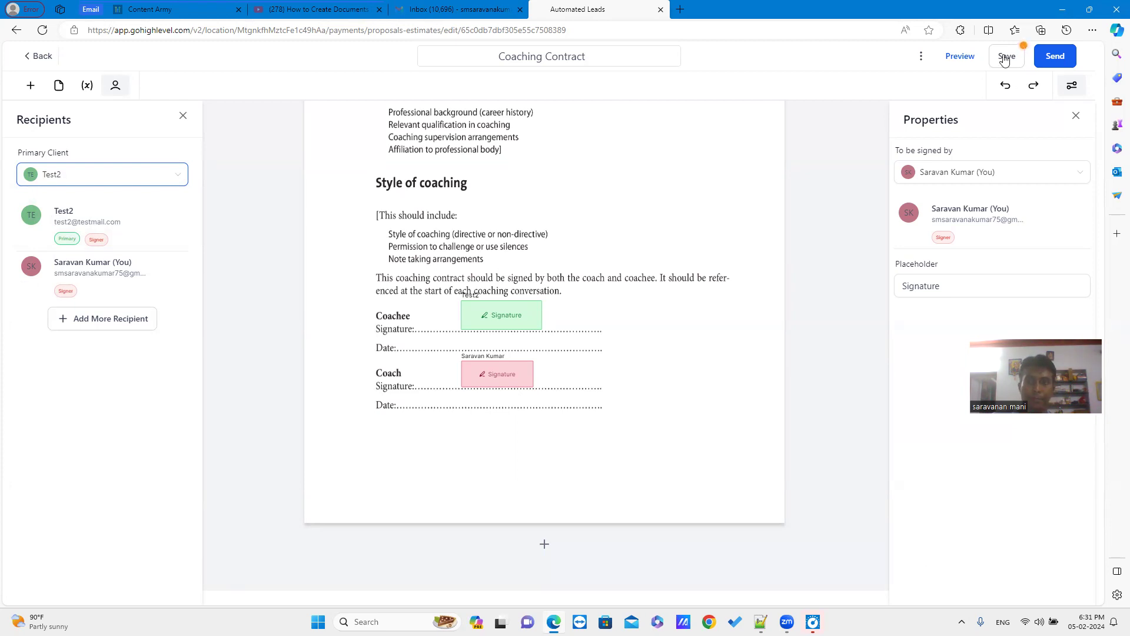
pyautogui.click(1005, 57)
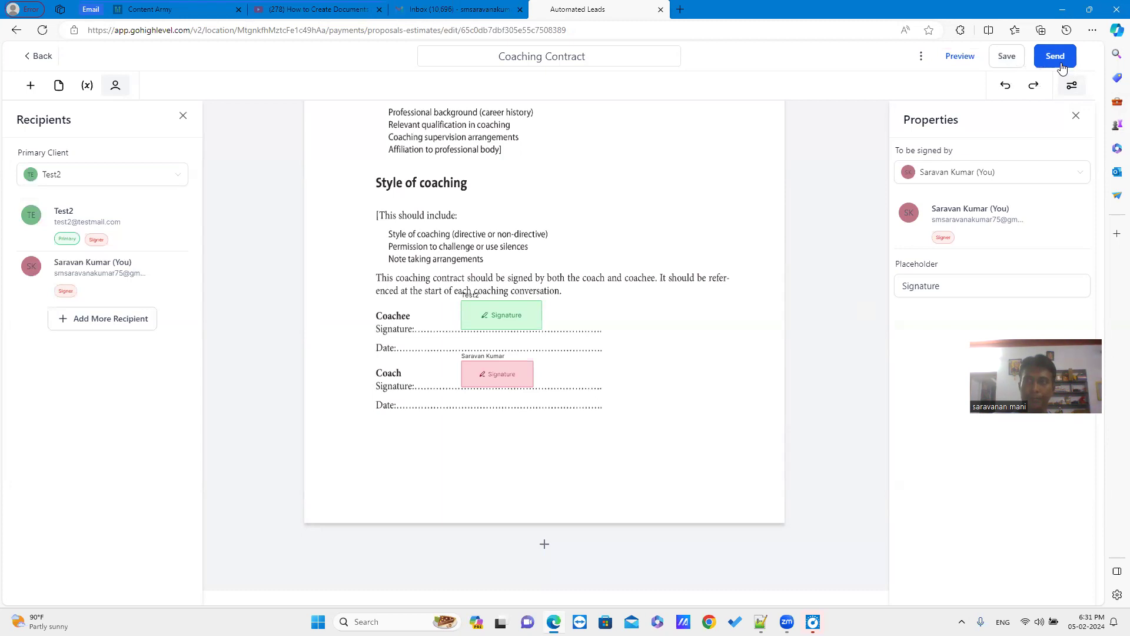
pyautogui.click(1054, 57)
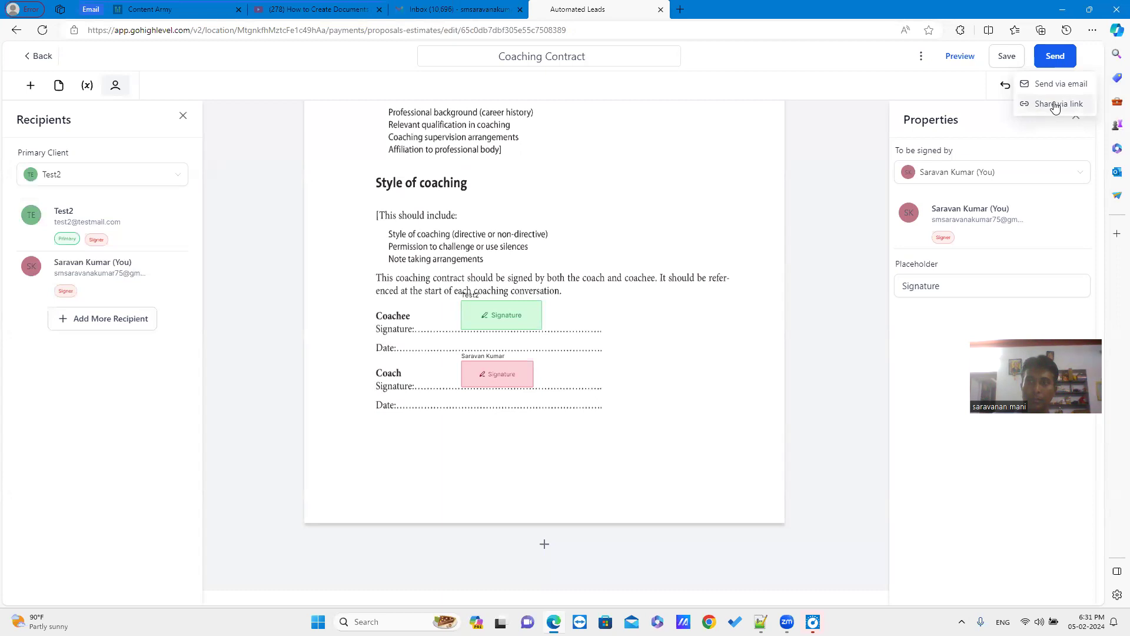
pyautogui.click(1061, 103)
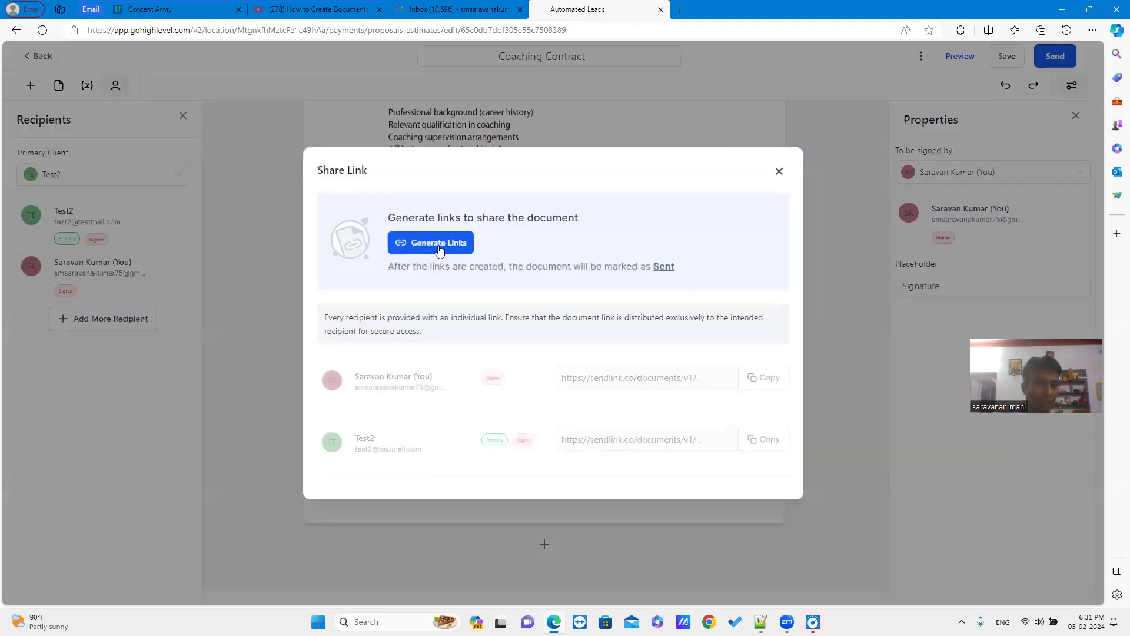
pyautogui.click(430, 242)
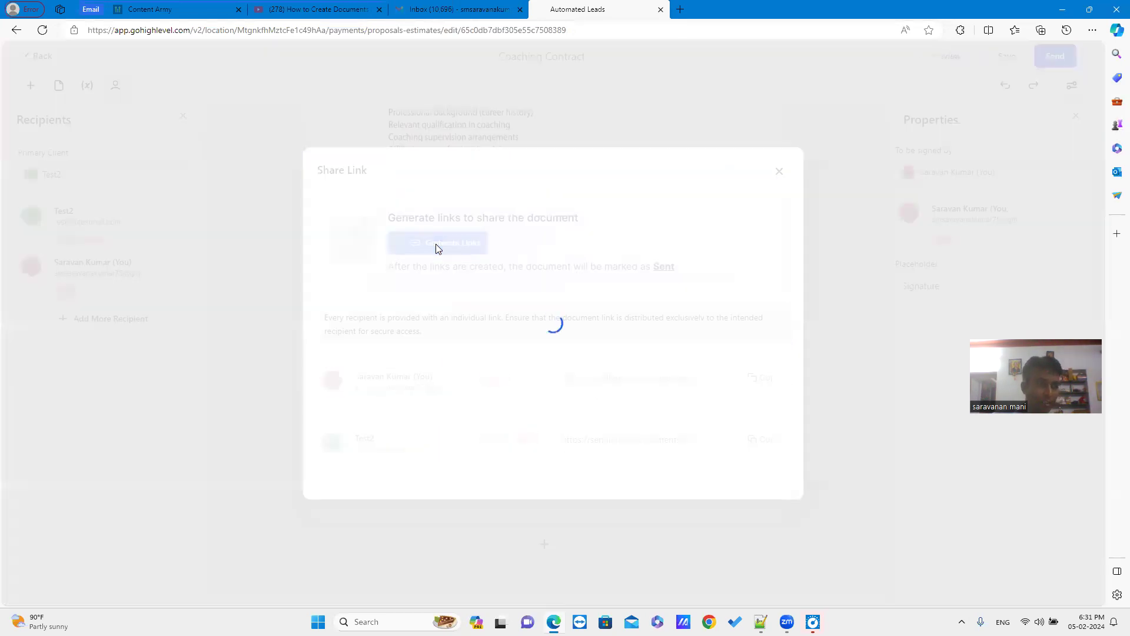
pyautogui.click(438, 242)
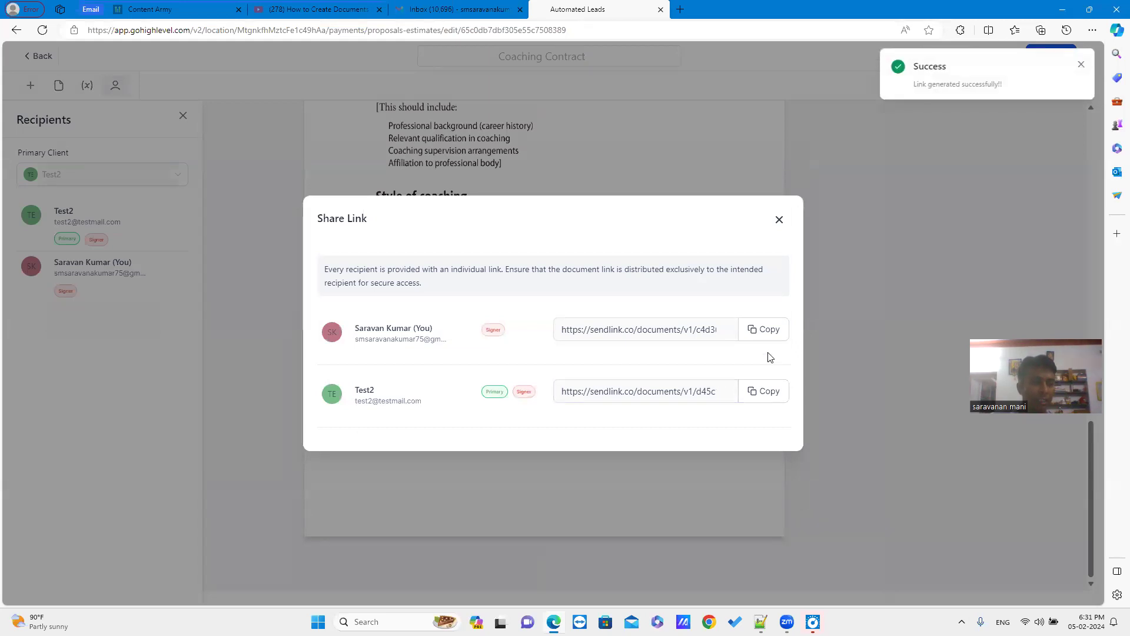
pyautogui.moveTo(1114, 453)
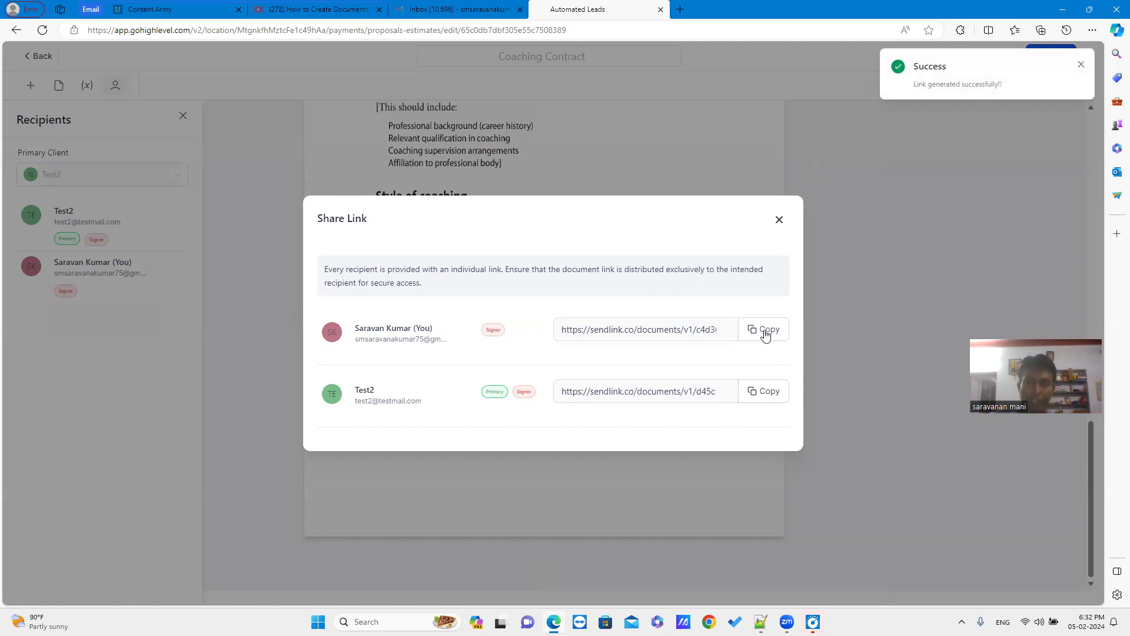
pyautogui.click(765, 330)
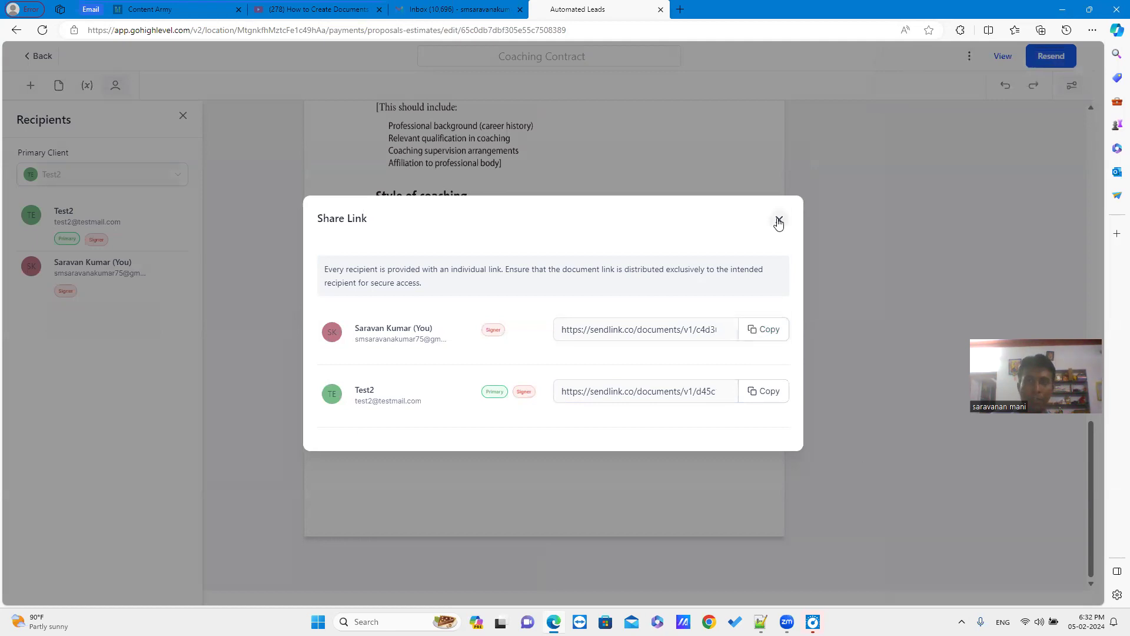
pyautogui.click(778, 219)
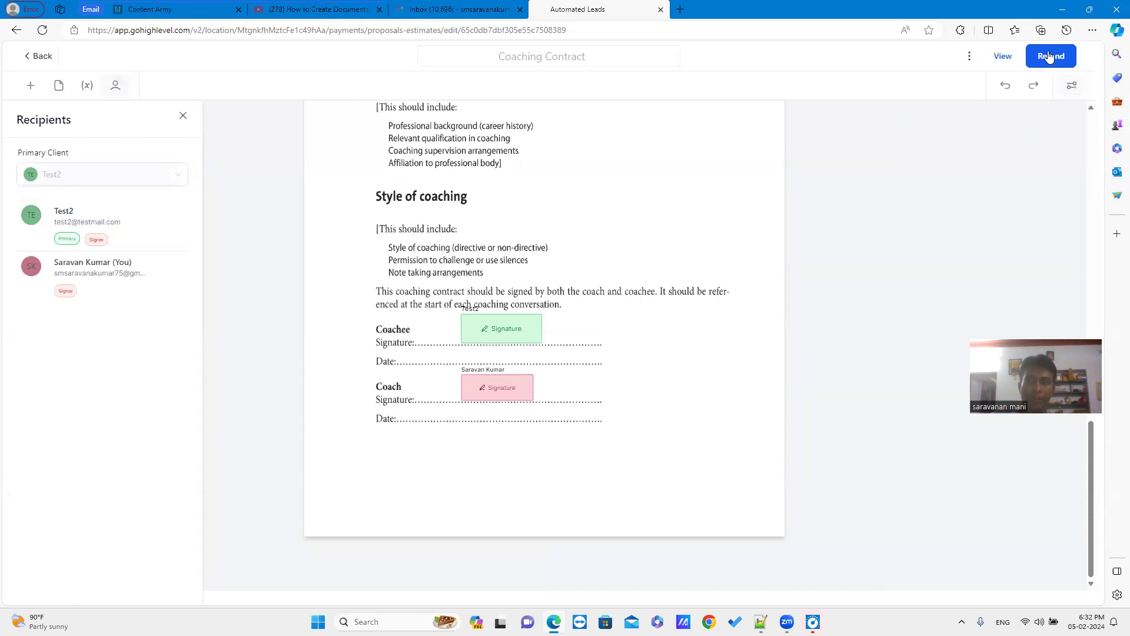
pyautogui.moveTo(326, 212)
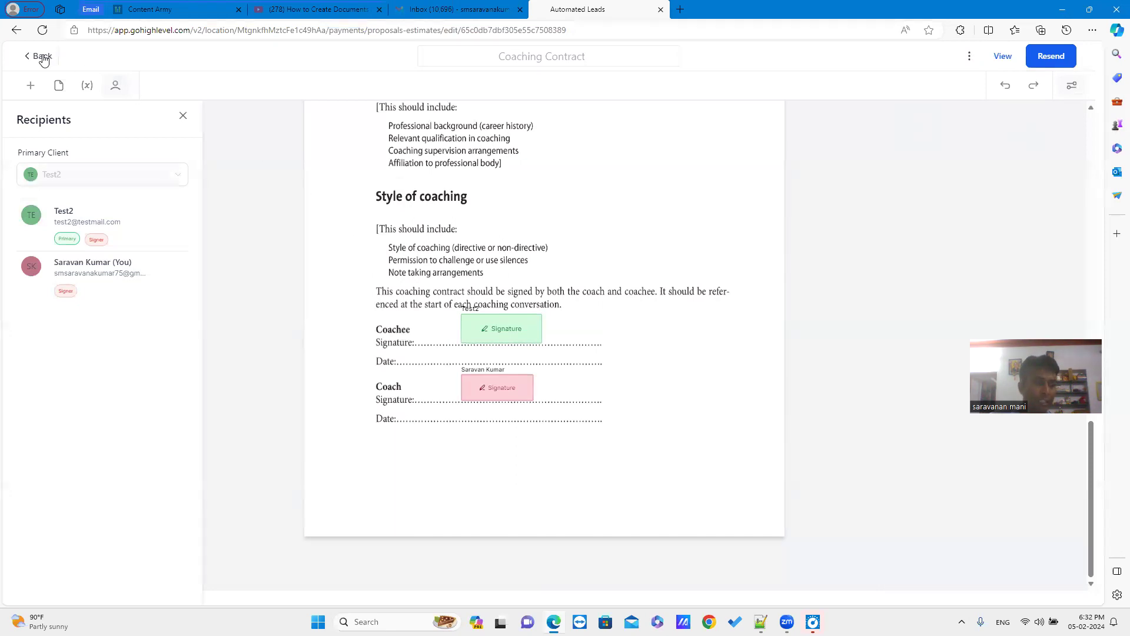
# - Go back to Documents & Contracts and view the Waiting for others list
pyautogui.click(38, 57)
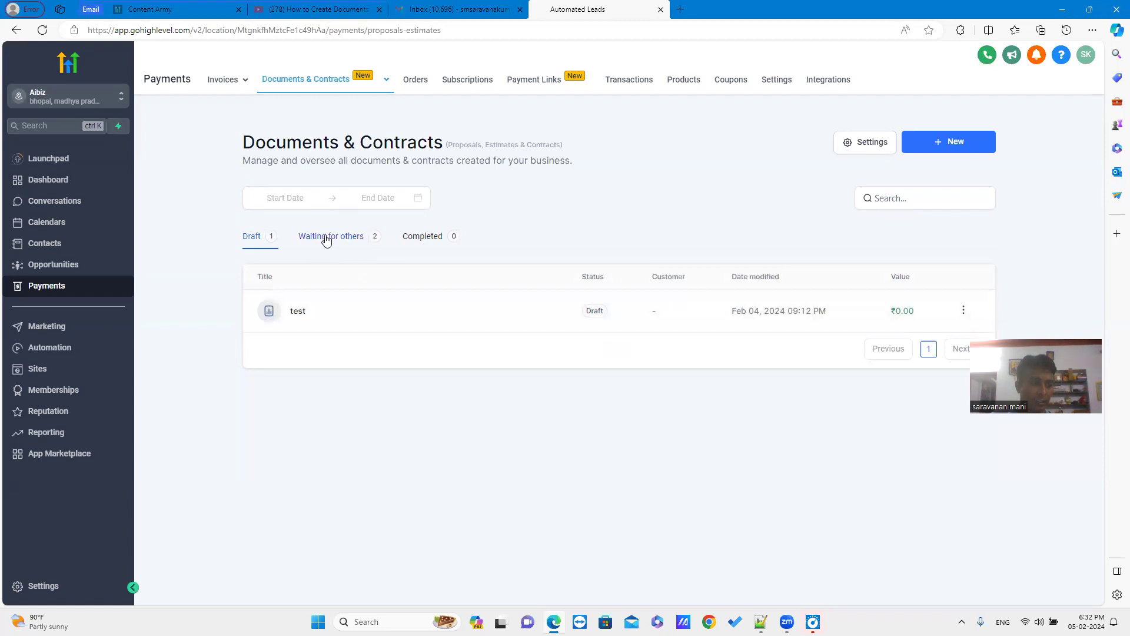
pyautogui.click(331, 236)
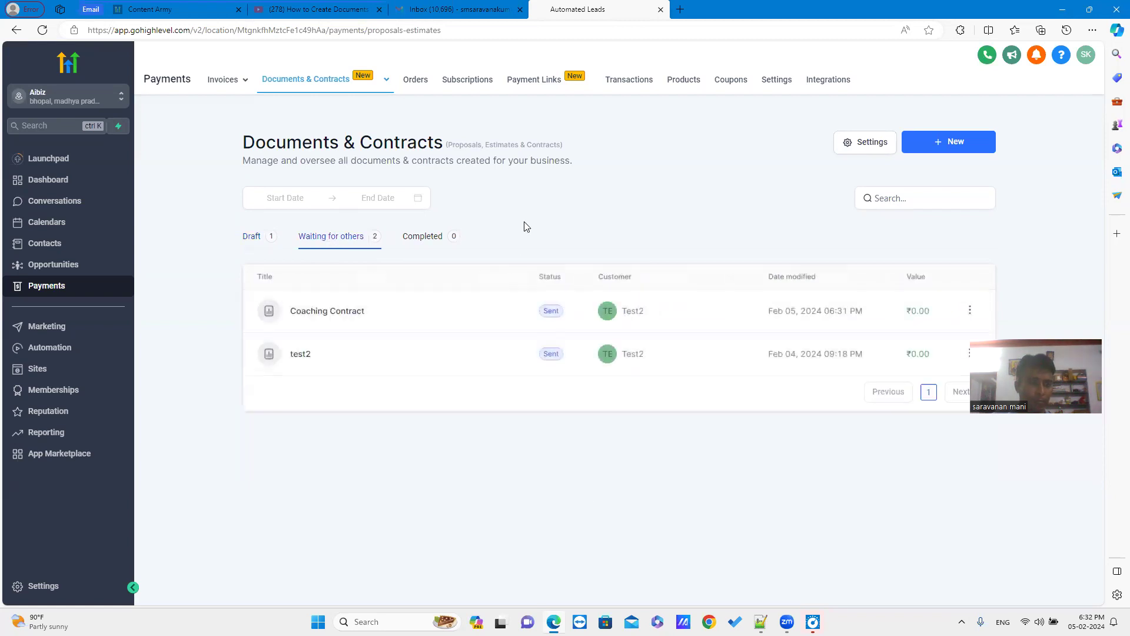
pyautogui.moveTo(327, 321)
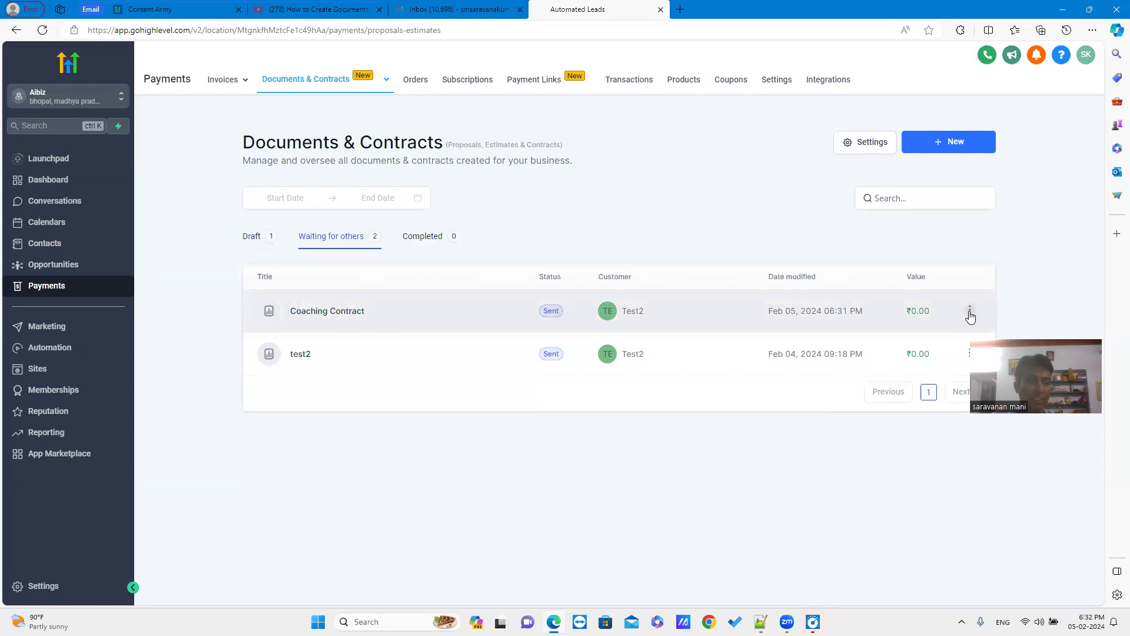
# - Mark the Coaching Contract as completed from its actions menu and confirm with Yes
pyautogui.click(970, 311)
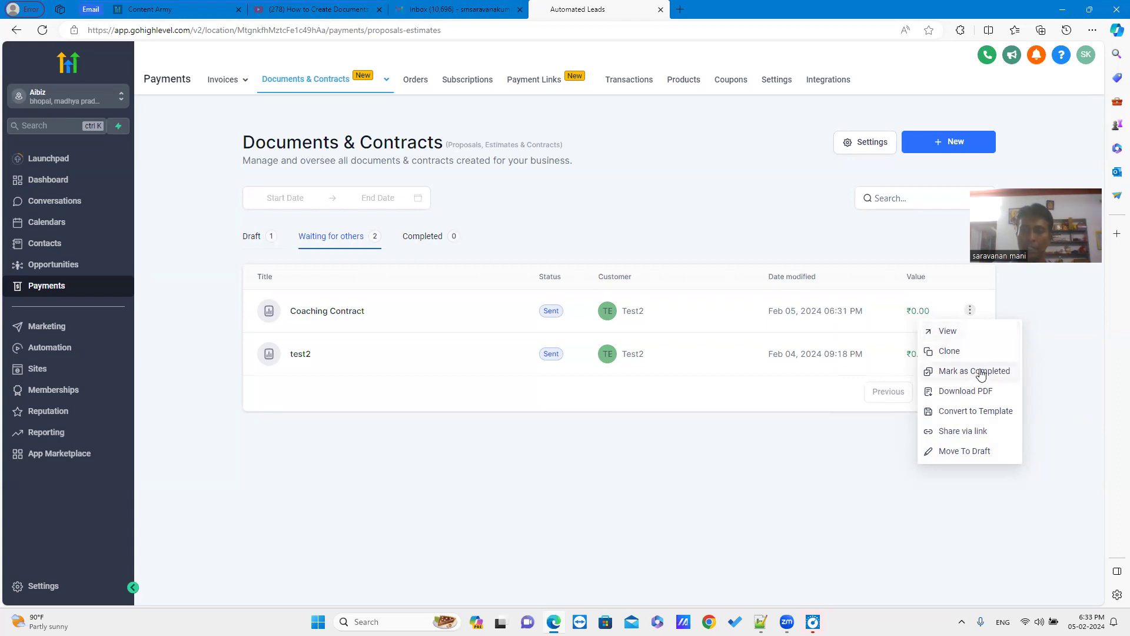
pyautogui.click(973, 370)
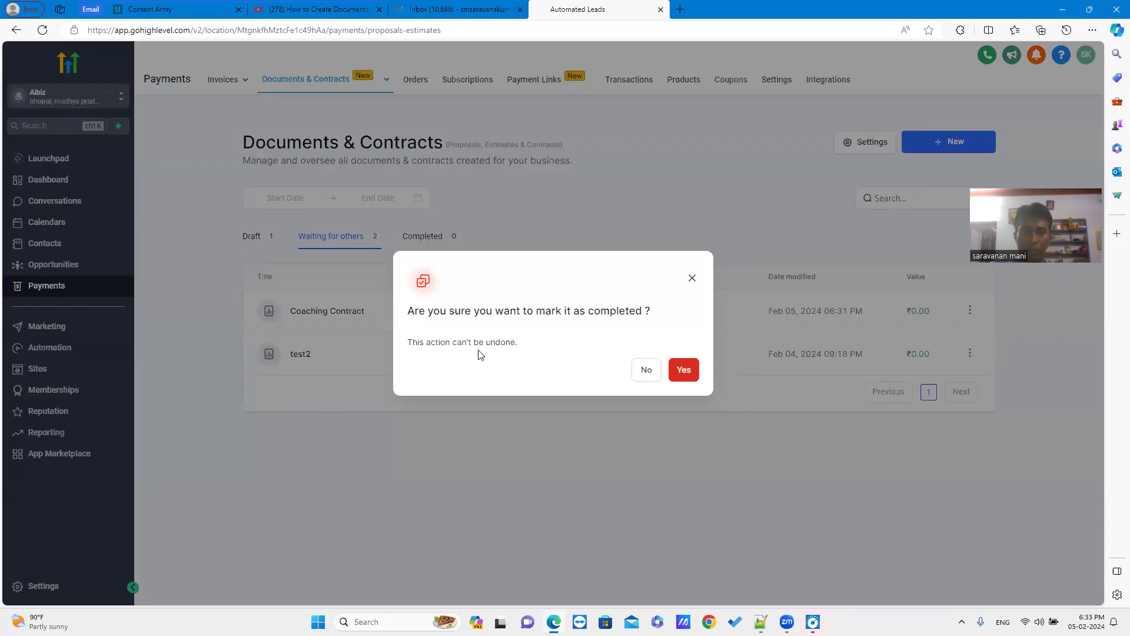
pyautogui.moveTo(545, 324)
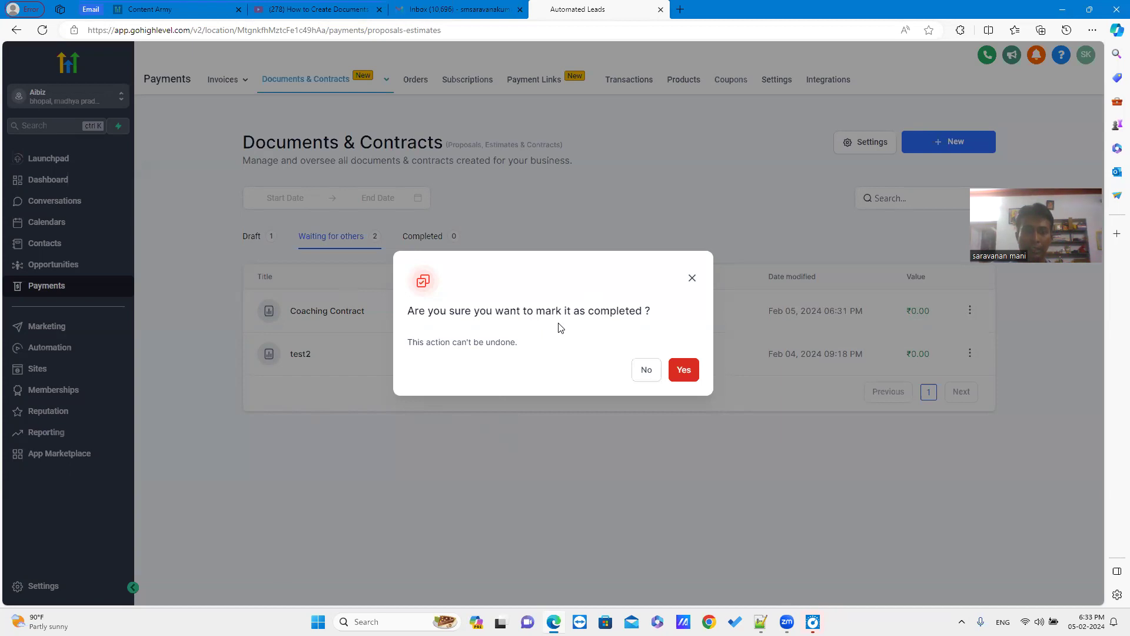
pyautogui.click(683, 369)
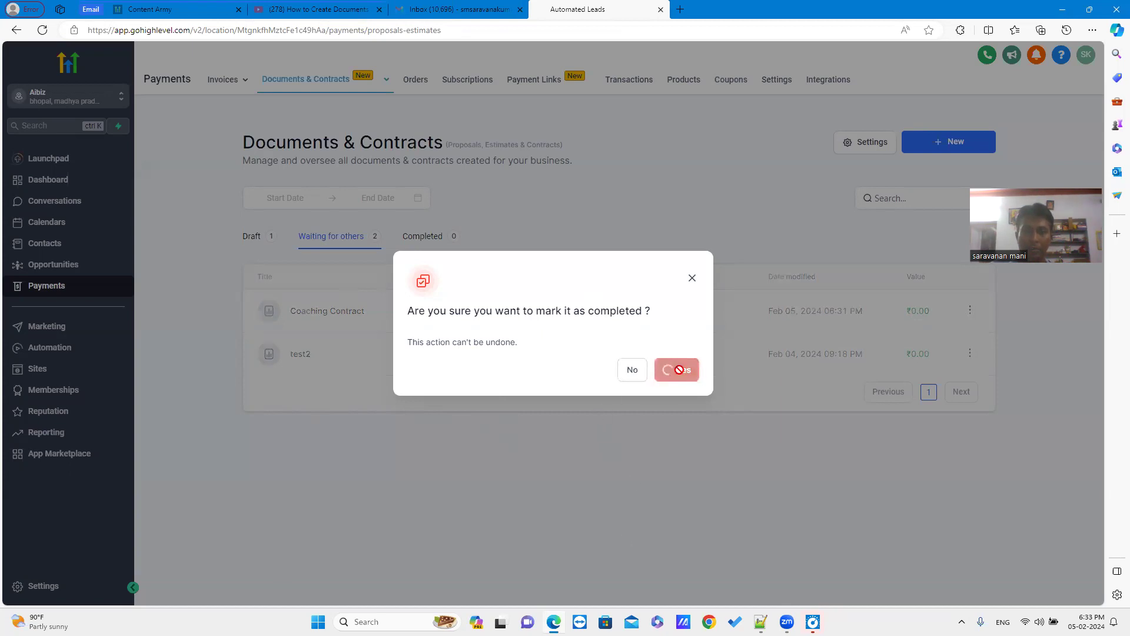
# - Dismiss the document-incomplete error, leaving Coaching Contract listed as Sent
pyautogui.click(675, 369)
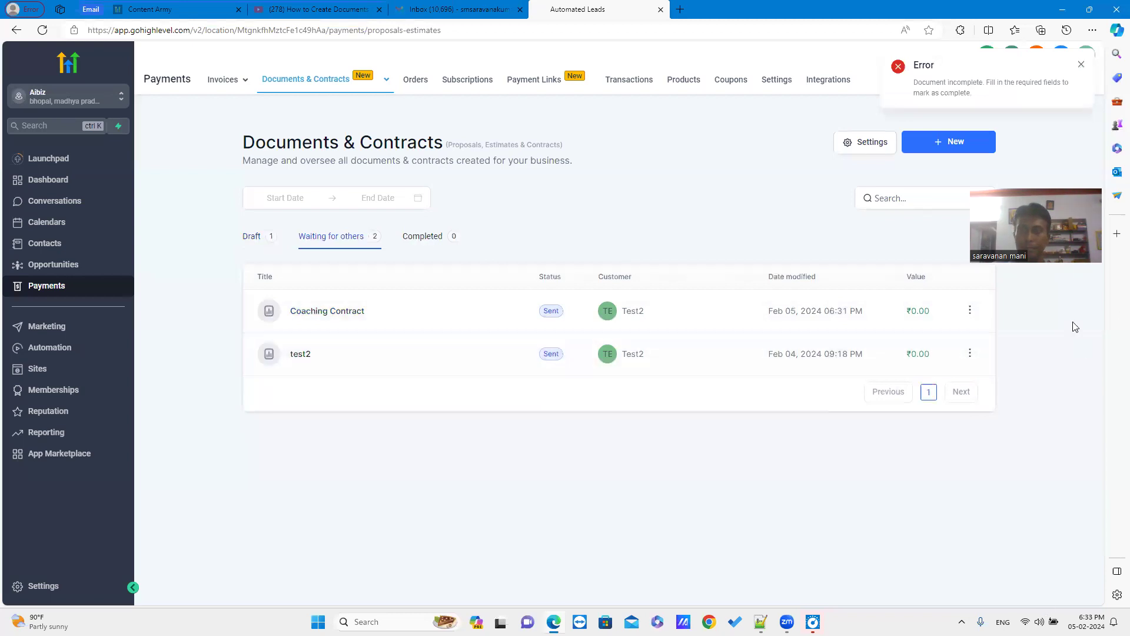
pyautogui.moveTo(1054, 125)
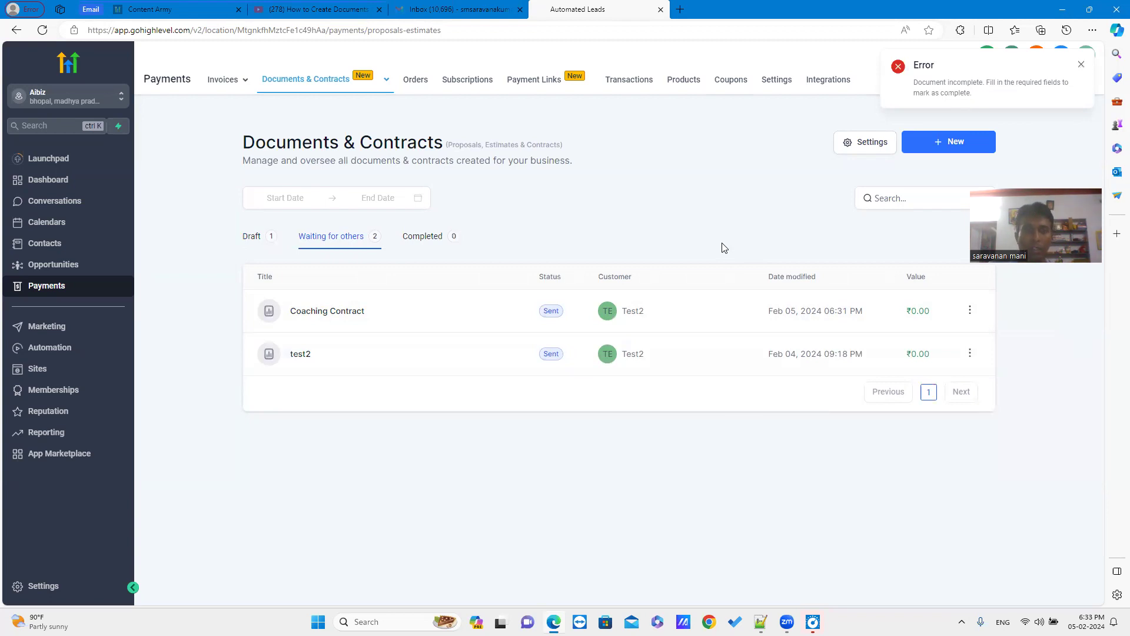
pyautogui.click(1081, 64)
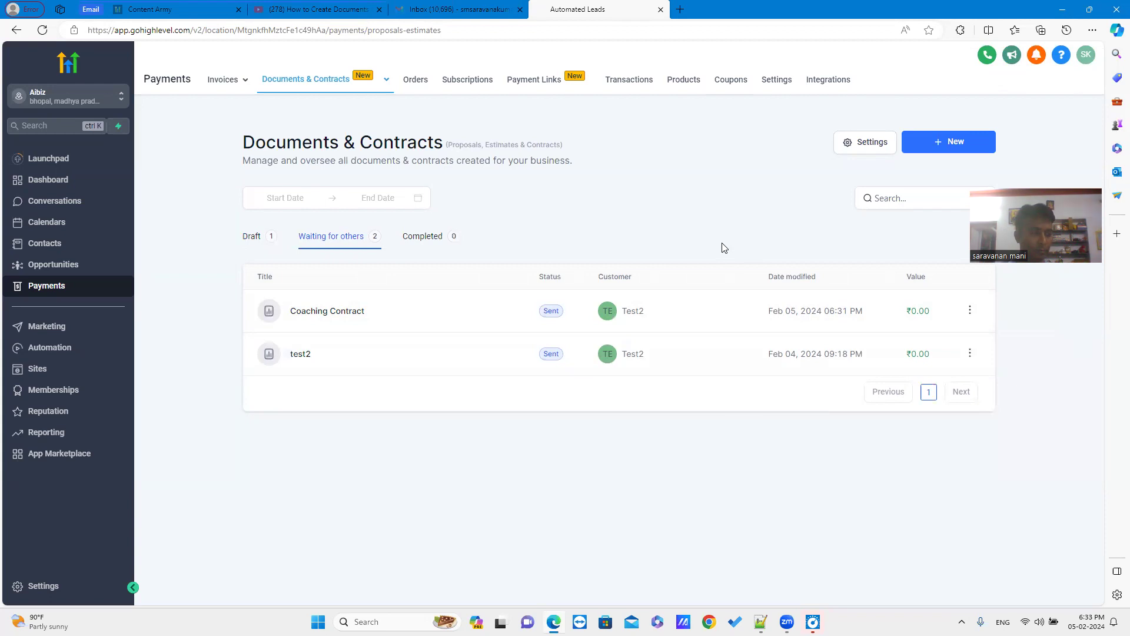
pyautogui.moveTo(680, 212)
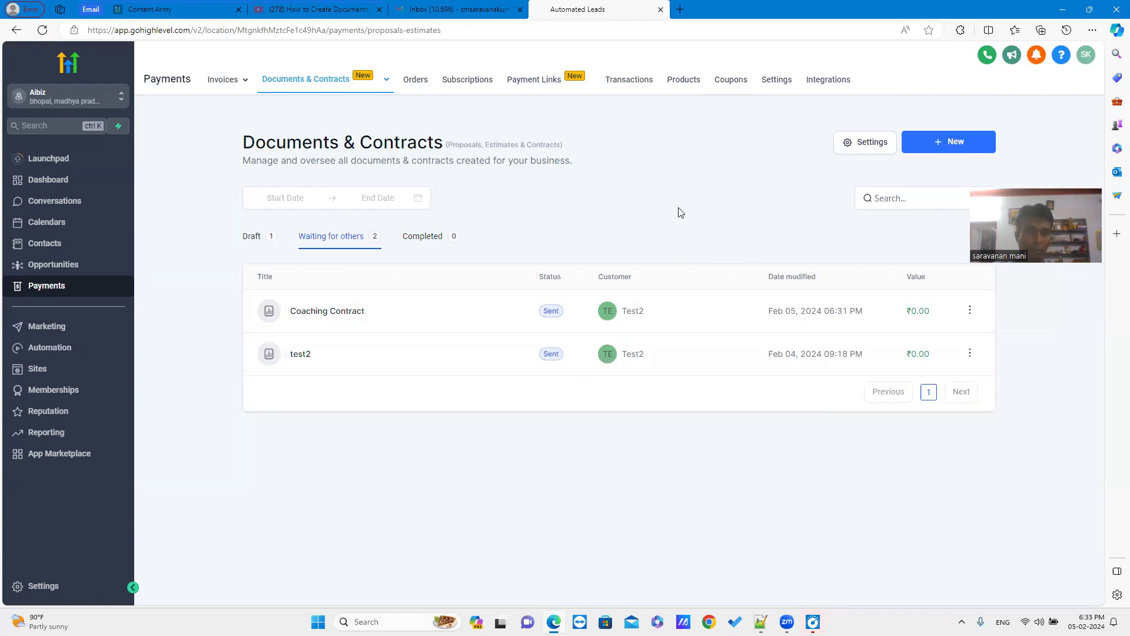